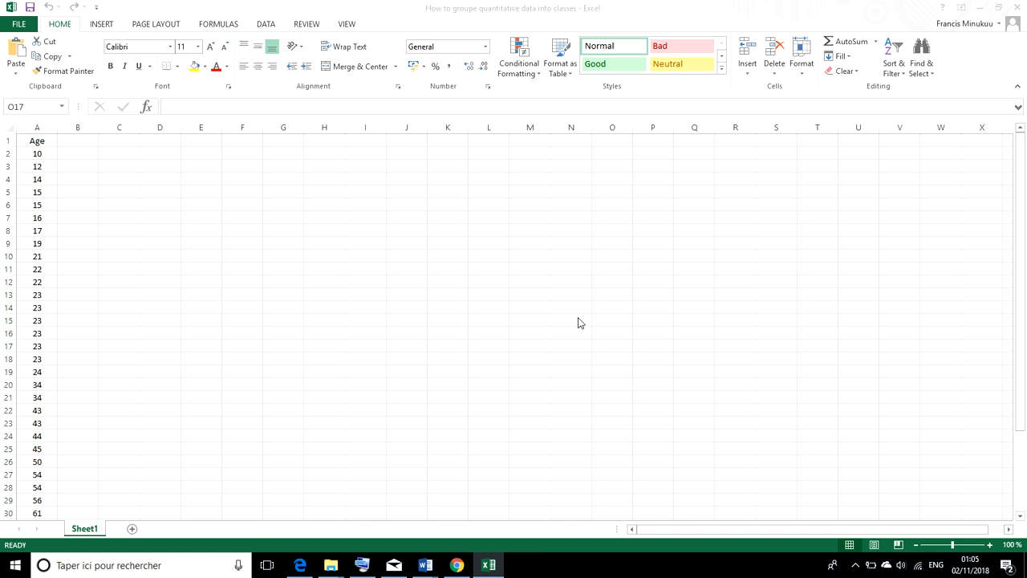
mouse_move(66, 148)
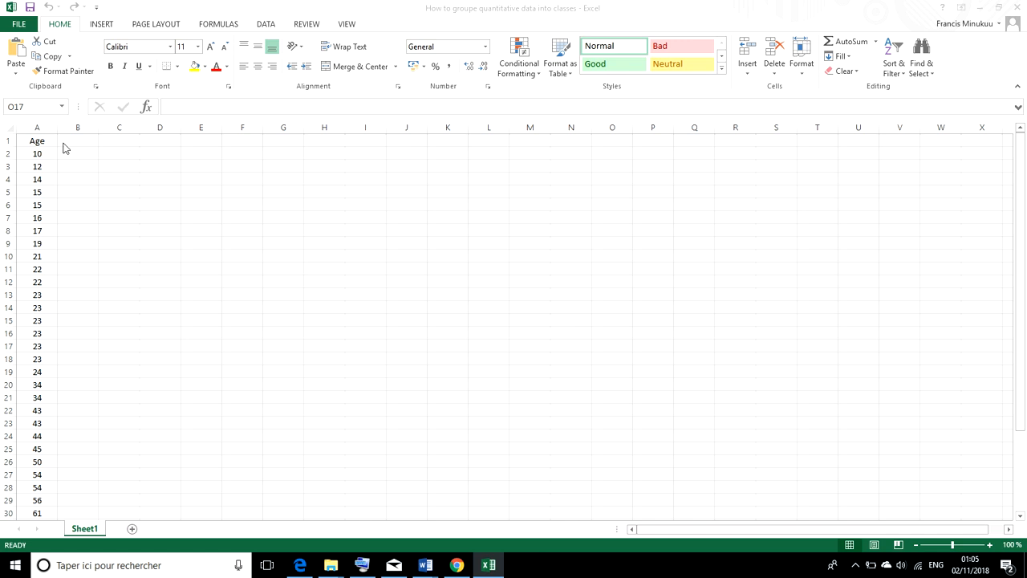
mouse_move(39, 130)
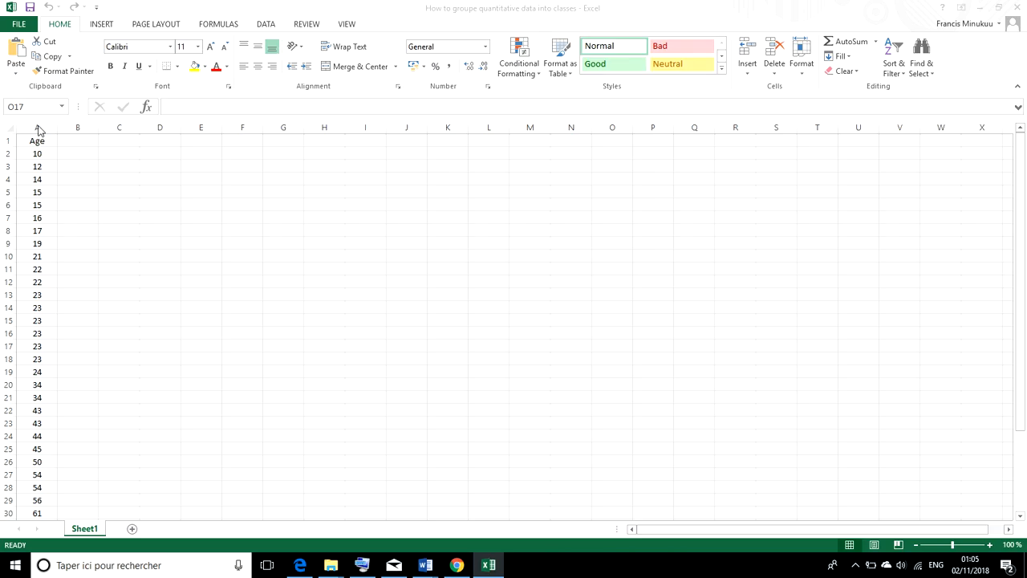
Step: Select the whole Age column and go to the Insert ribbon for a PivotTable
click(37, 127)
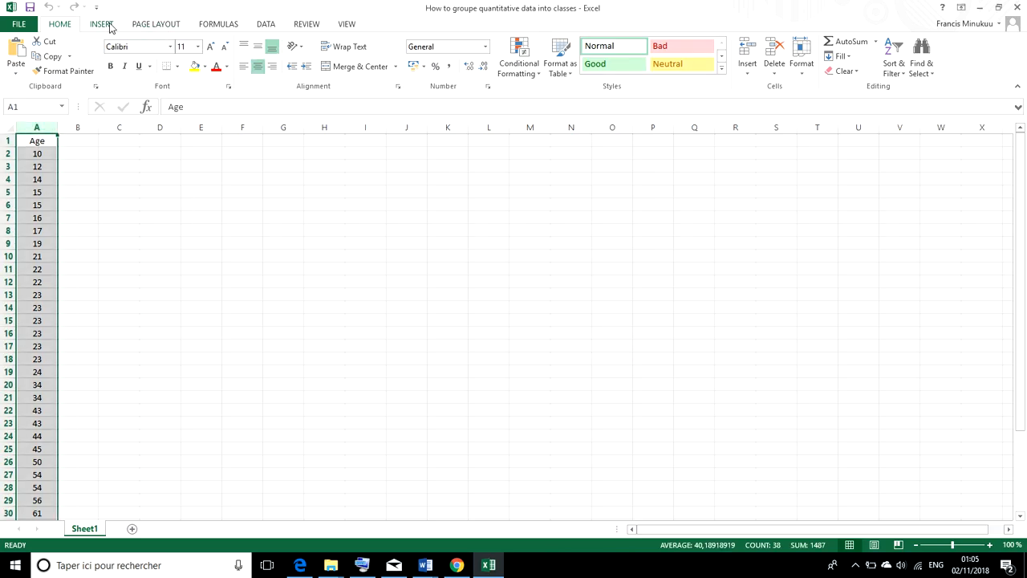
click(23, 56)
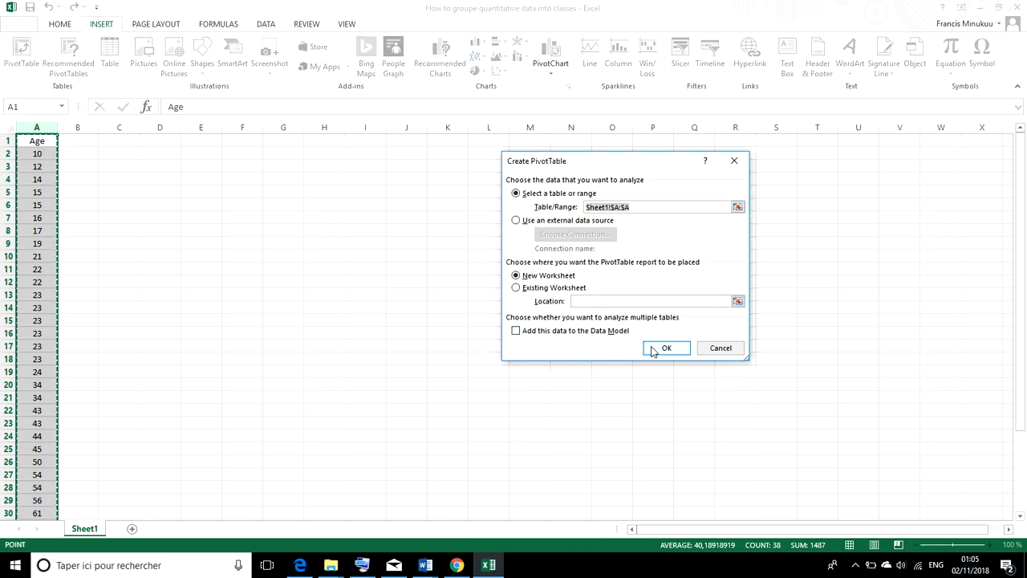
Step: Create the pivot table on a new sheet with Age in Rows and Count of Age in Values
click(666, 346)
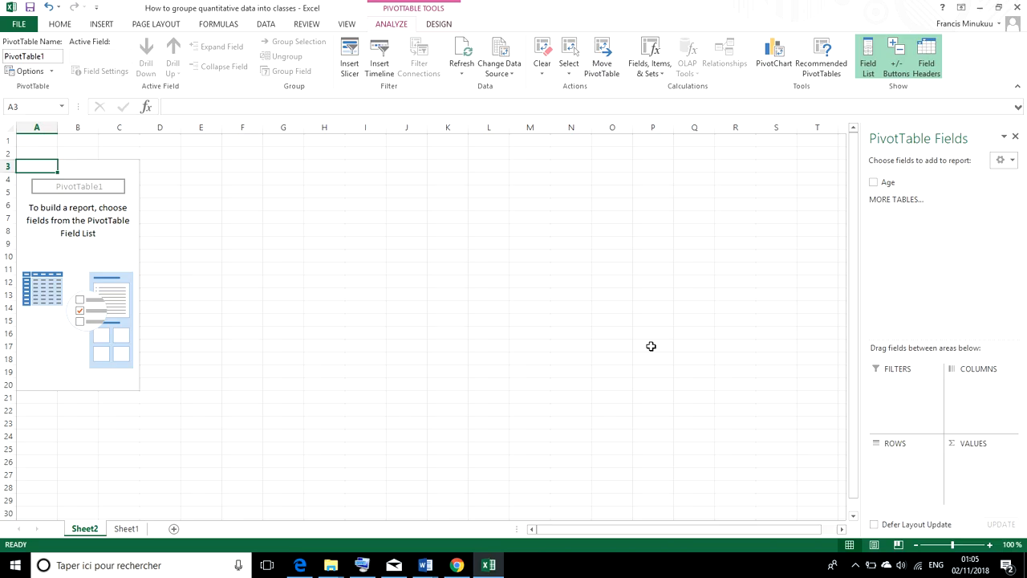
mouse_move(890, 183)
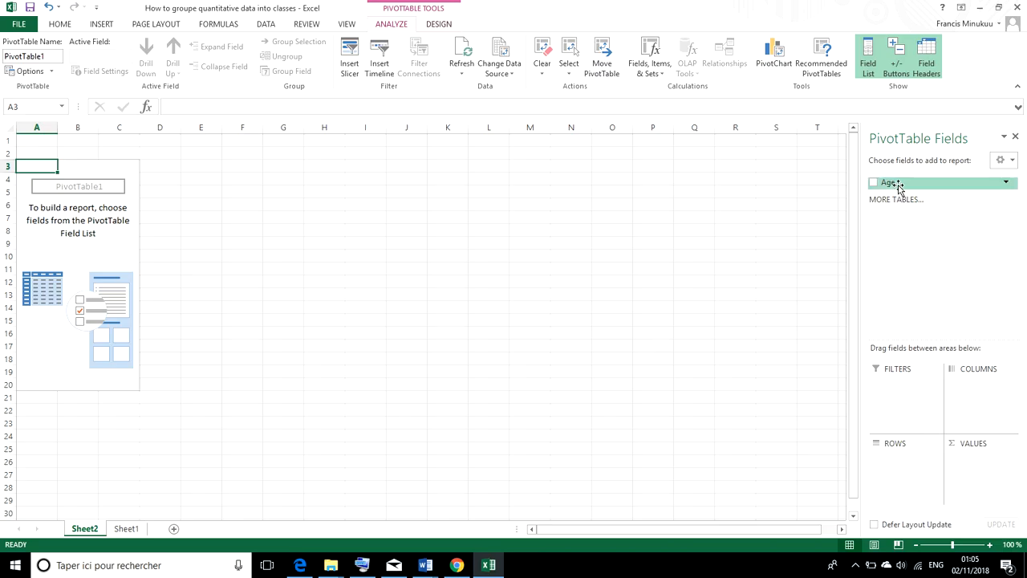
drag(890, 182, 897, 366)
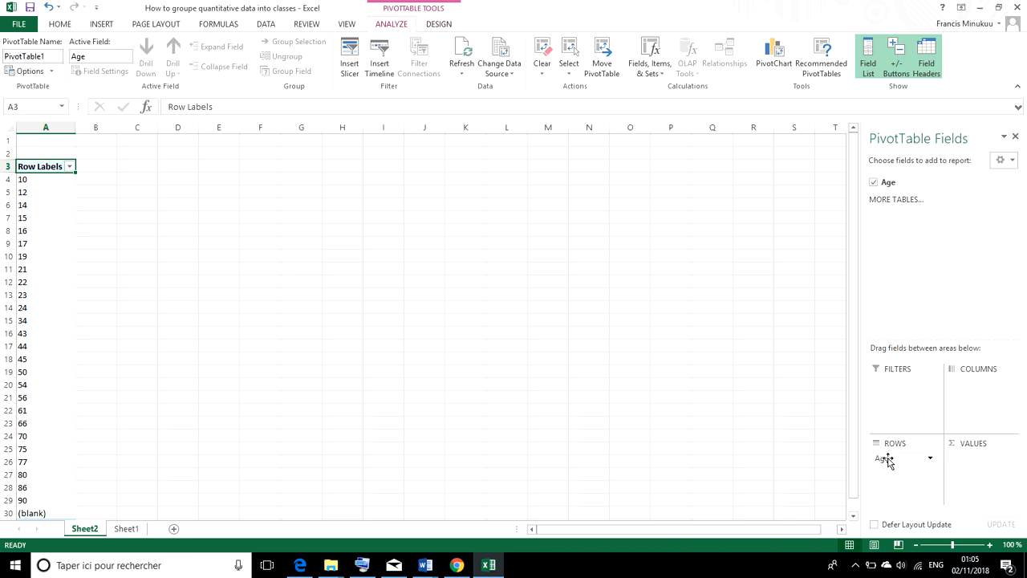
click(888, 183)
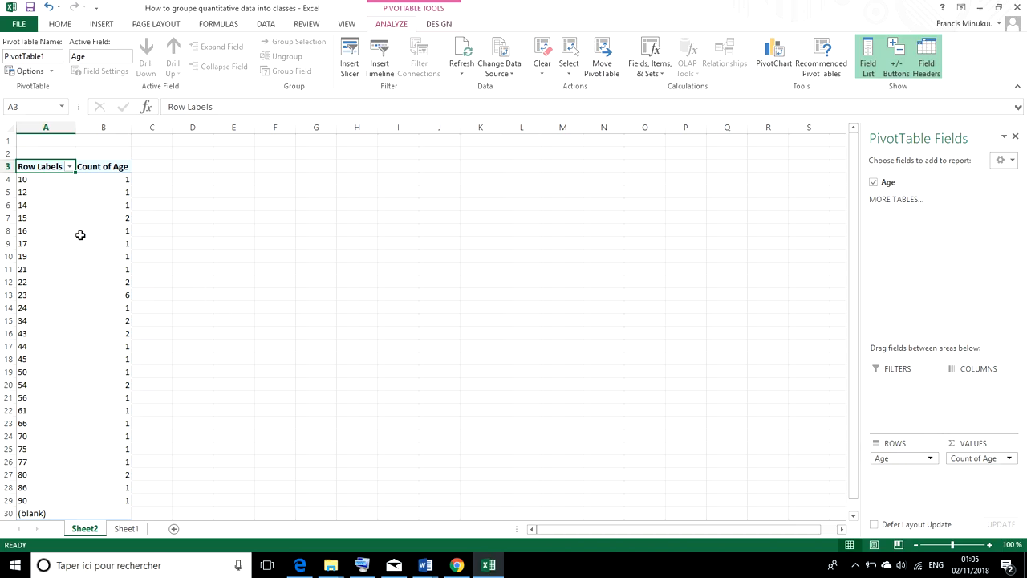
mouse_move(93, 266)
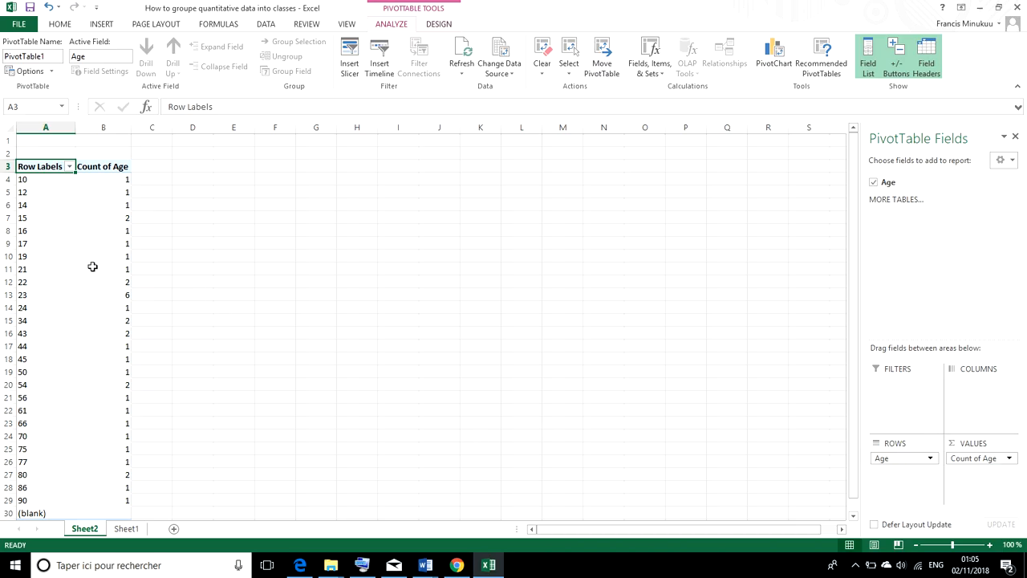
mouse_move(126, 183)
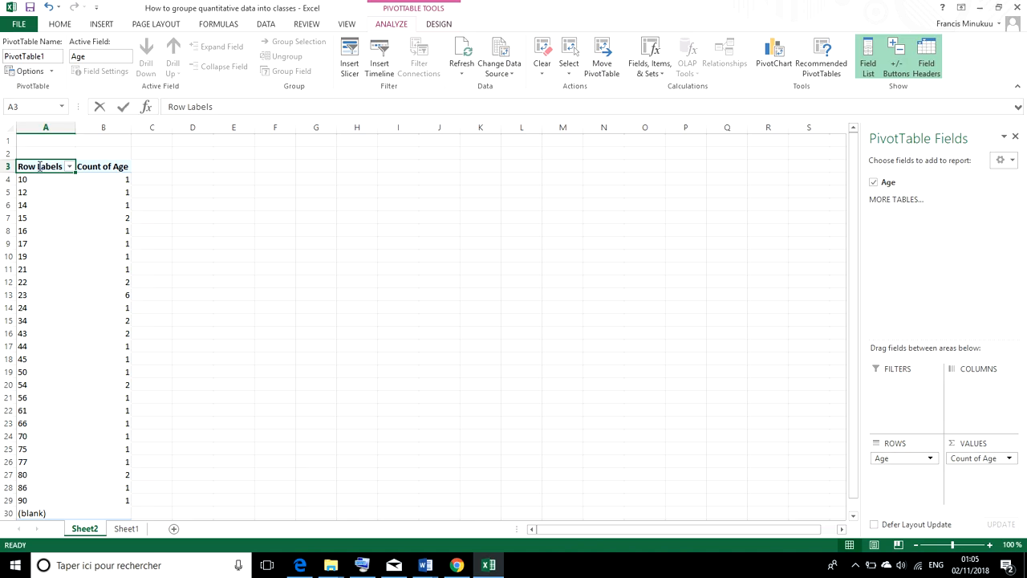
Step: Rename the Row Labels header to 'Ages' and the Count of Age header to 'Frequencies'
text(Ages)
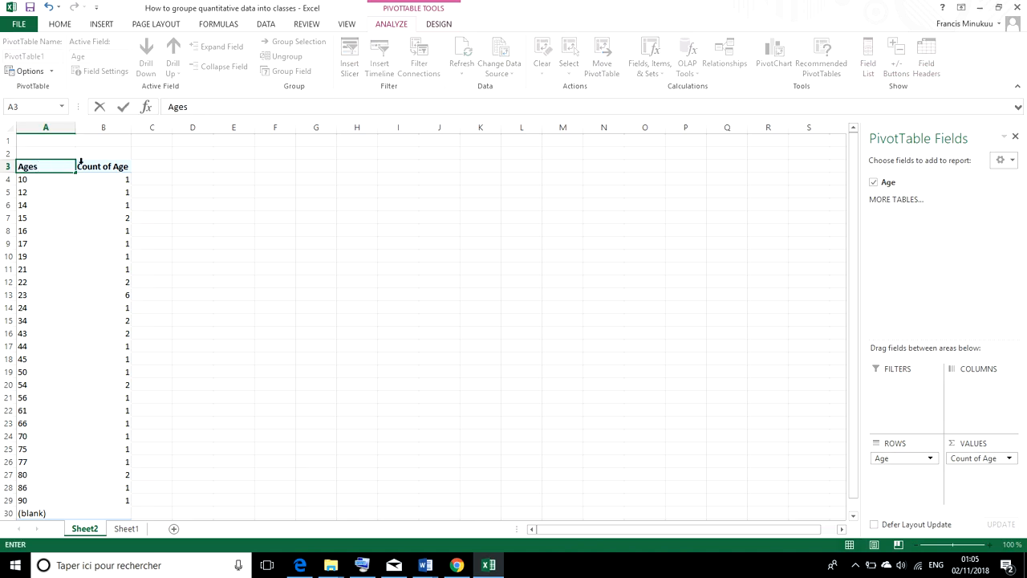
click(103, 165)
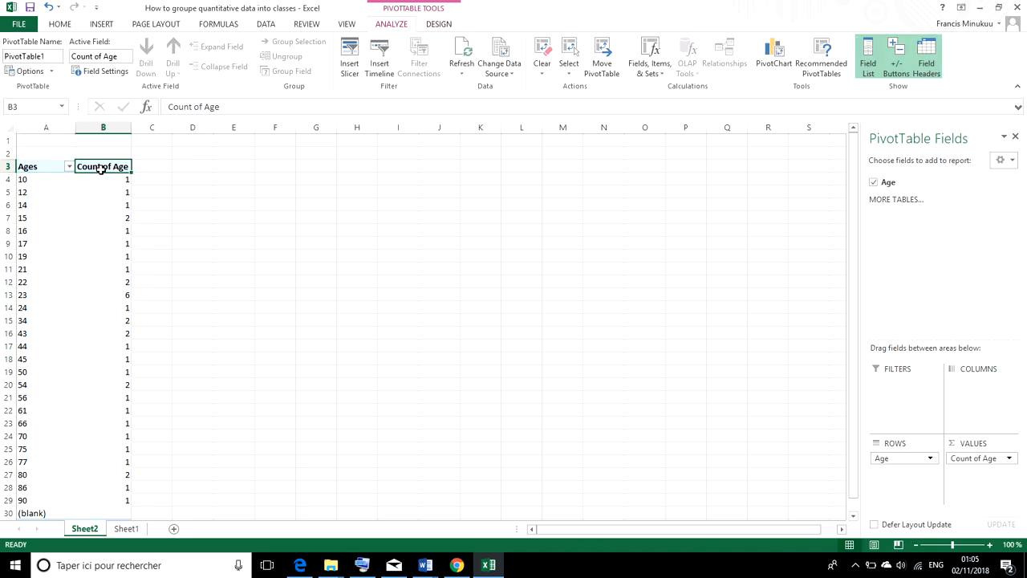
text(Frequencies)
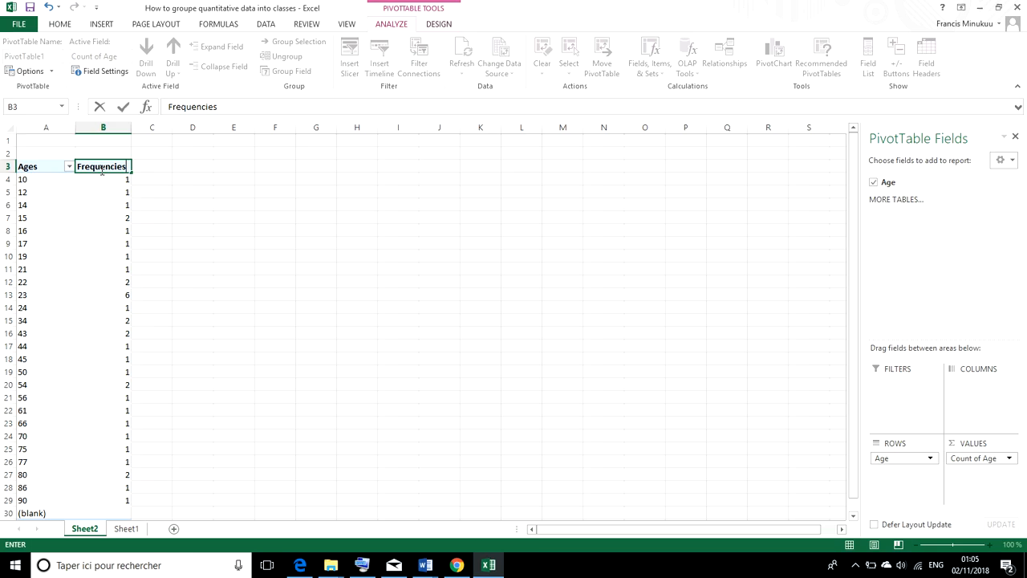
mouse_move(54, 209)
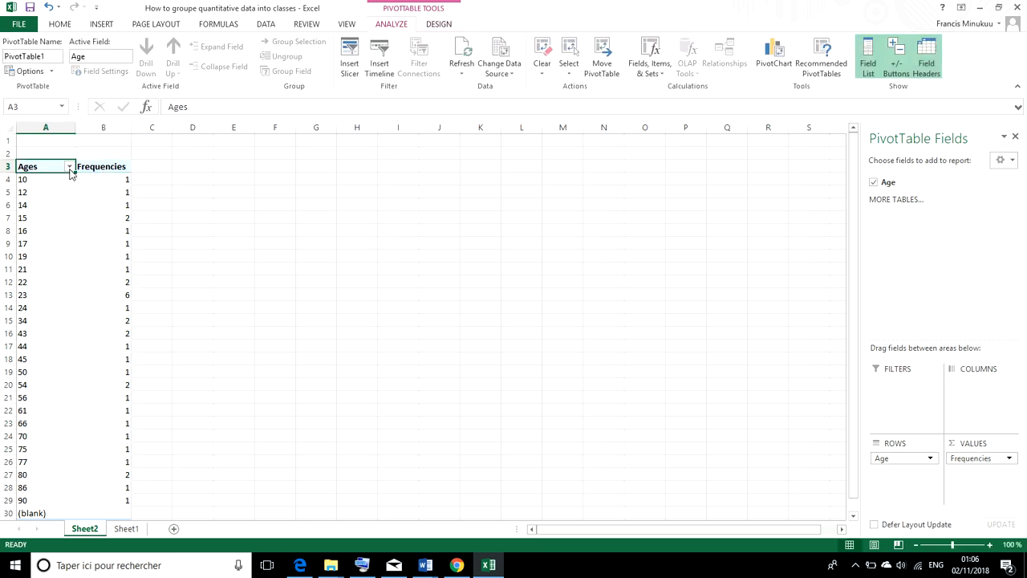
Step: Filter out the (blank) entry from the Ages rows, leaving a Grand Total of 37
click(69, 165)
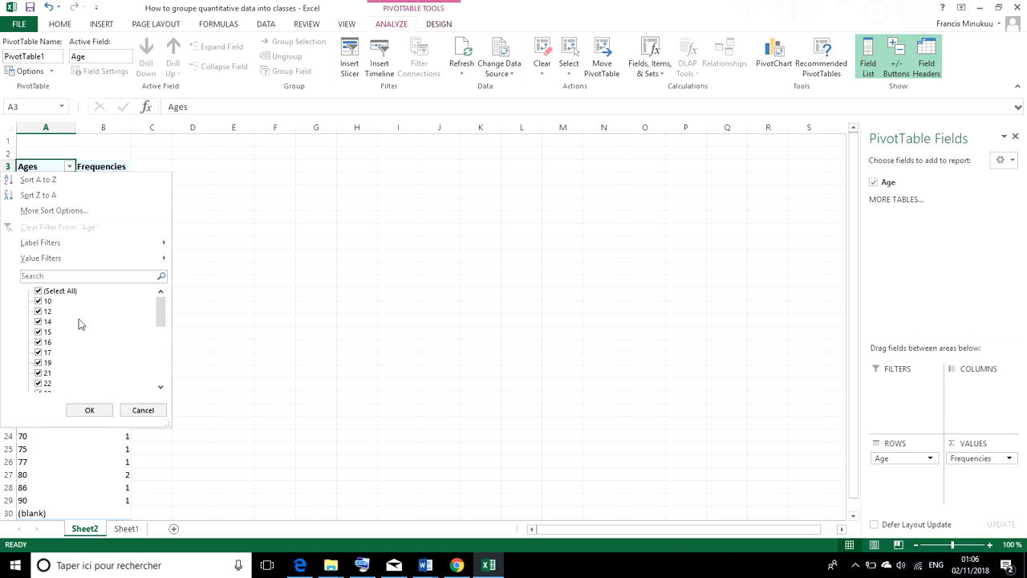
scroll(down, 3)
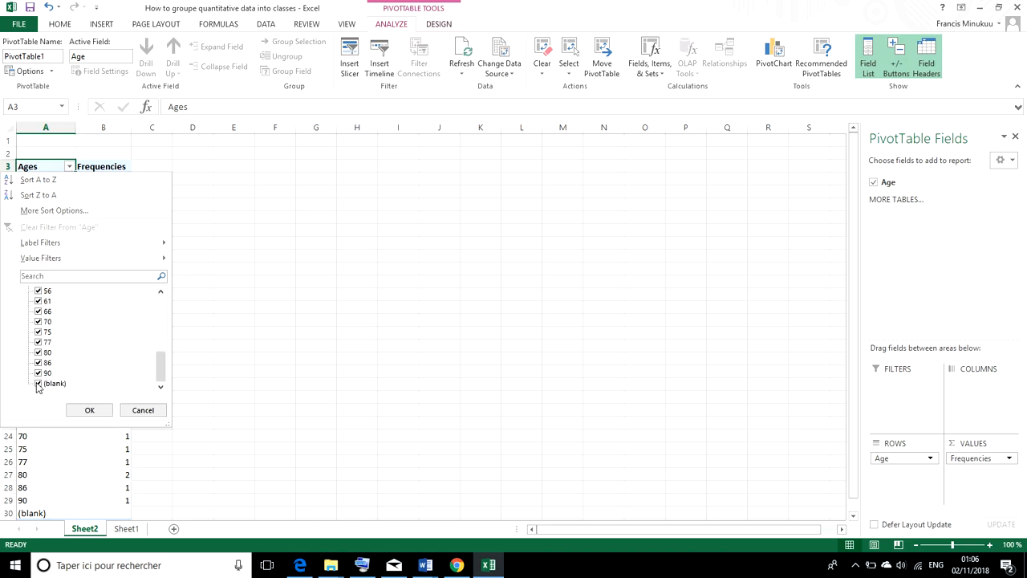
click(90, 411)
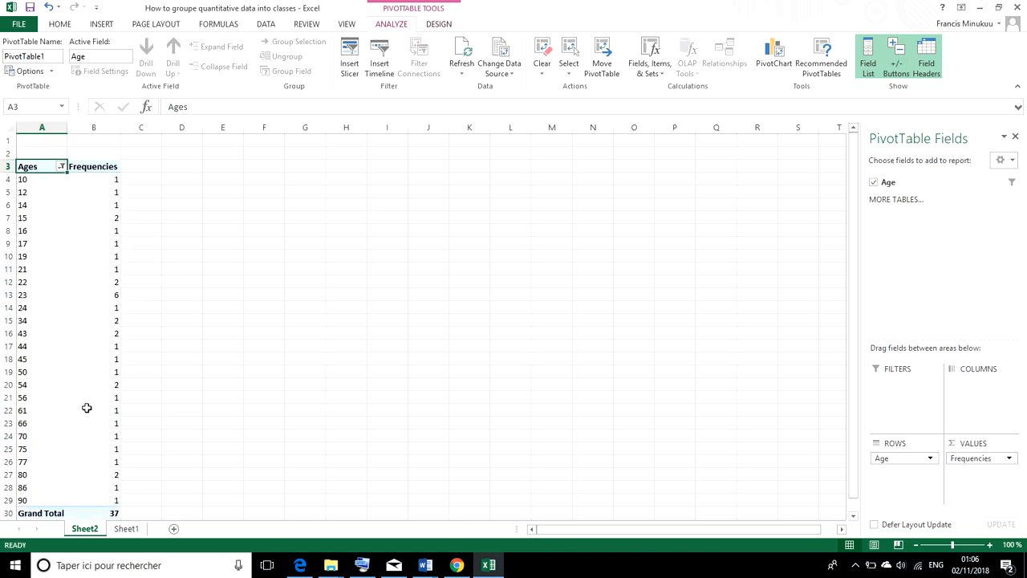
mouse_move(180, 279)
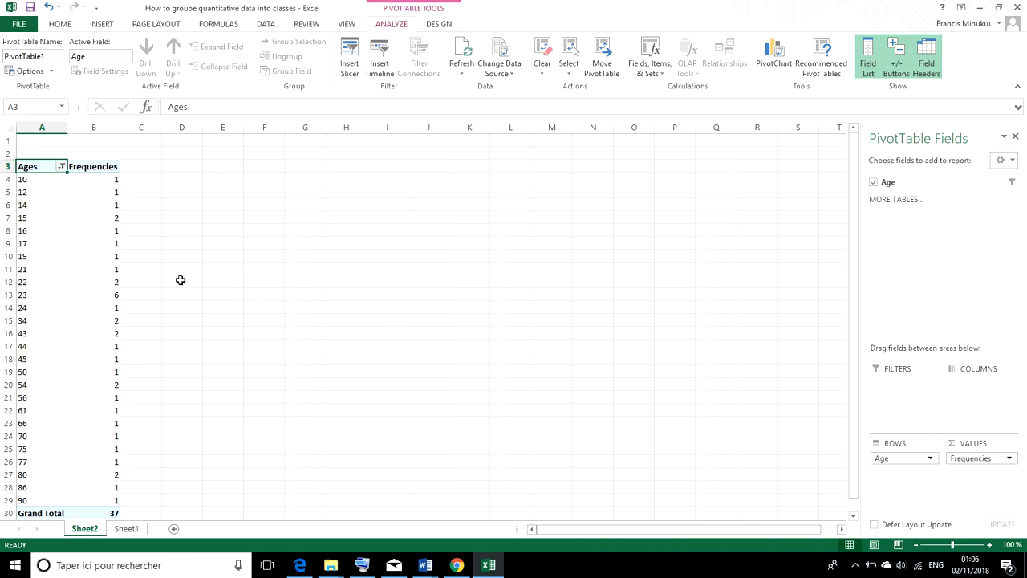
click(181, 282)
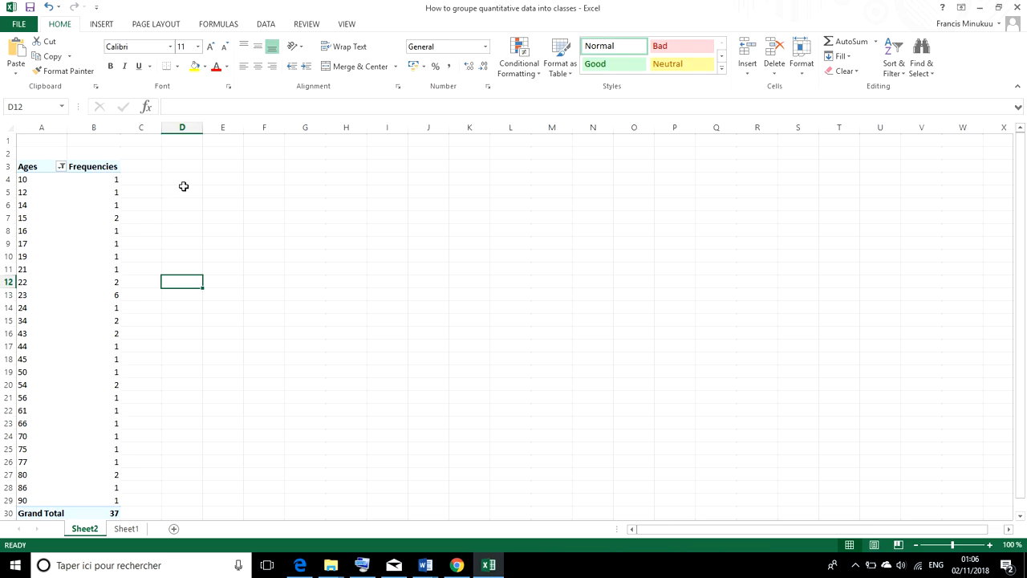
Step: Write 'Number of classes' in D4 and 'Amplitude of each class' in D5
click(182, 180)
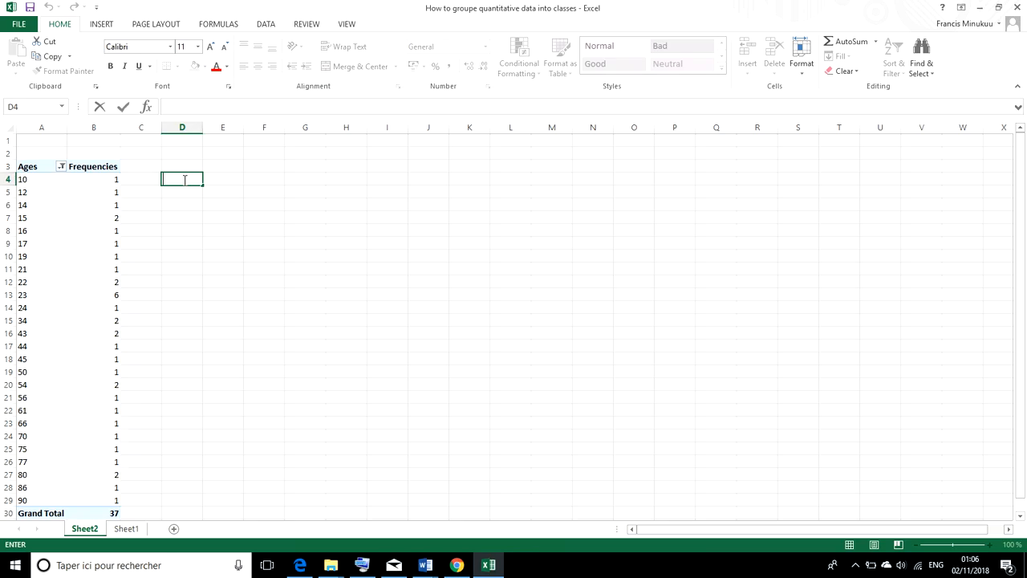
text(N)
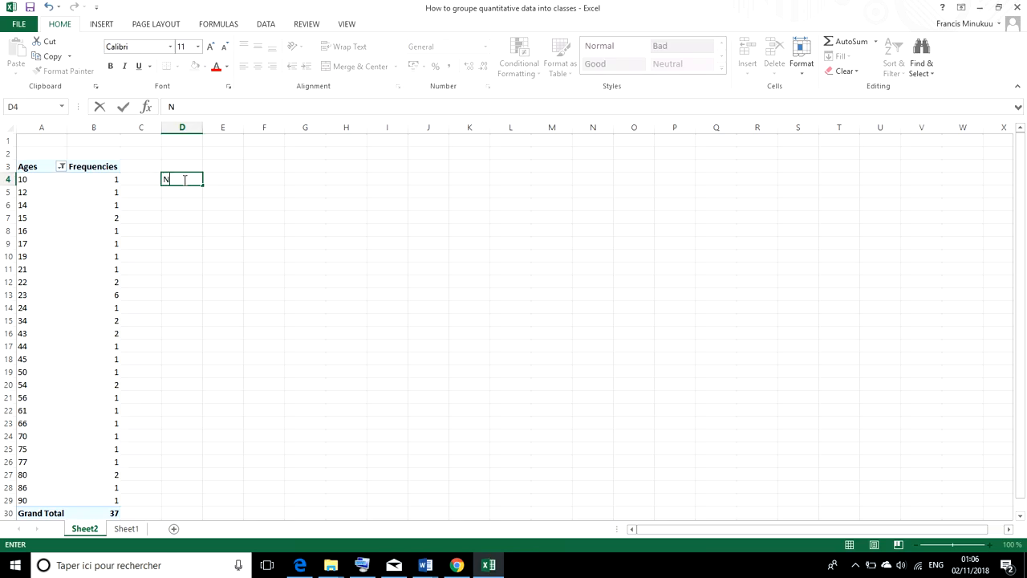
text(umber of)
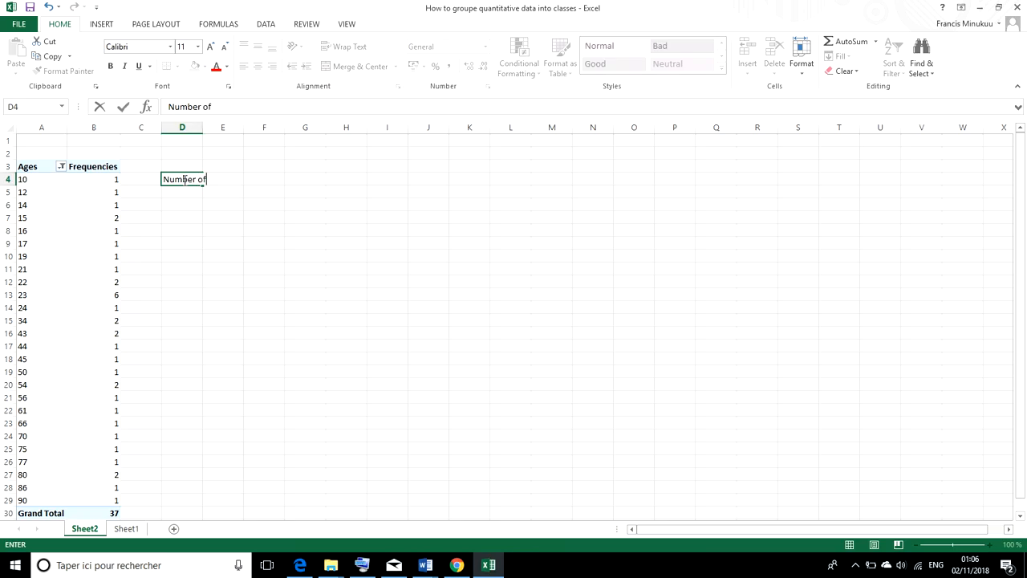
text(classes)
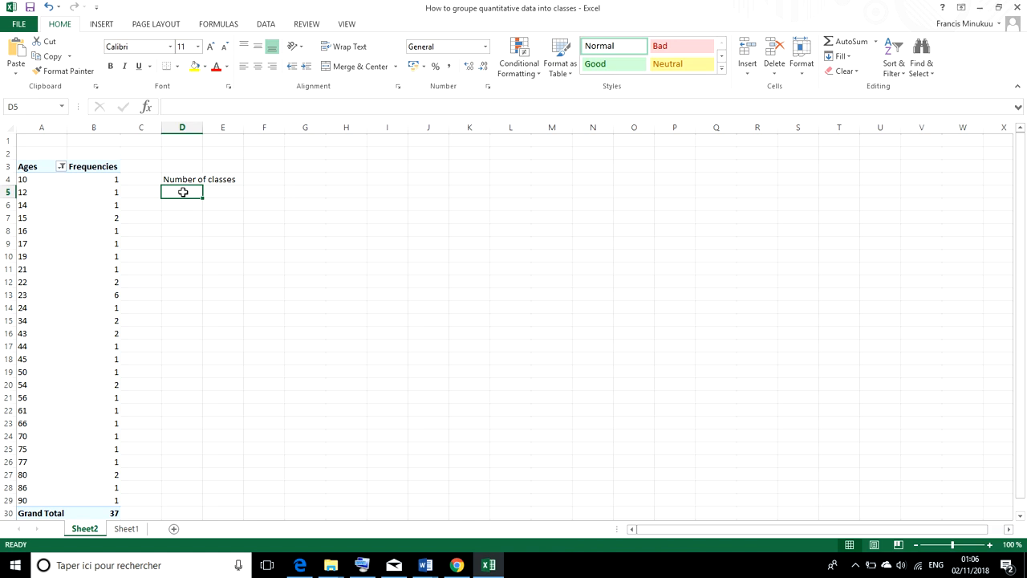
text(A)
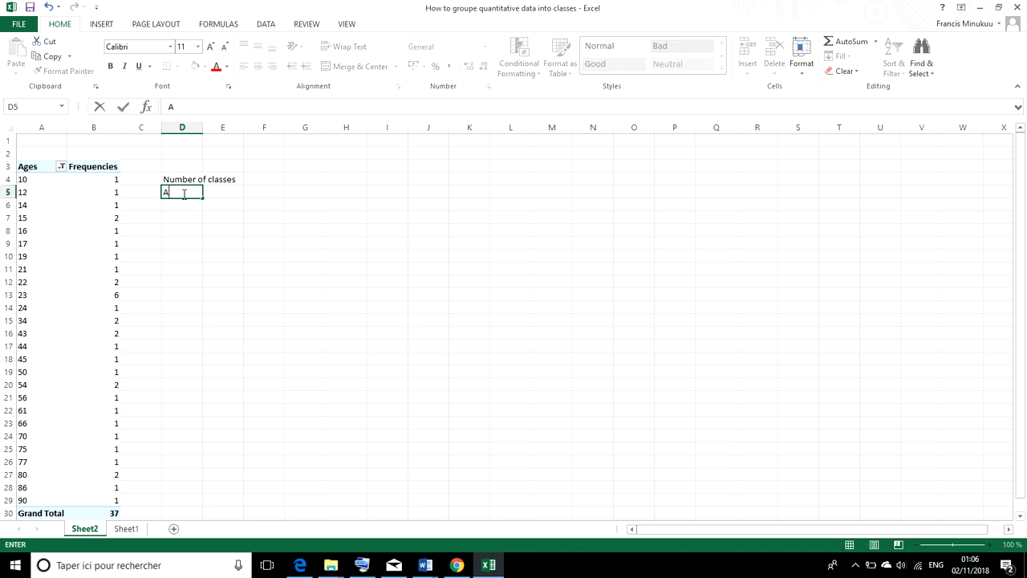
text(mplitu)
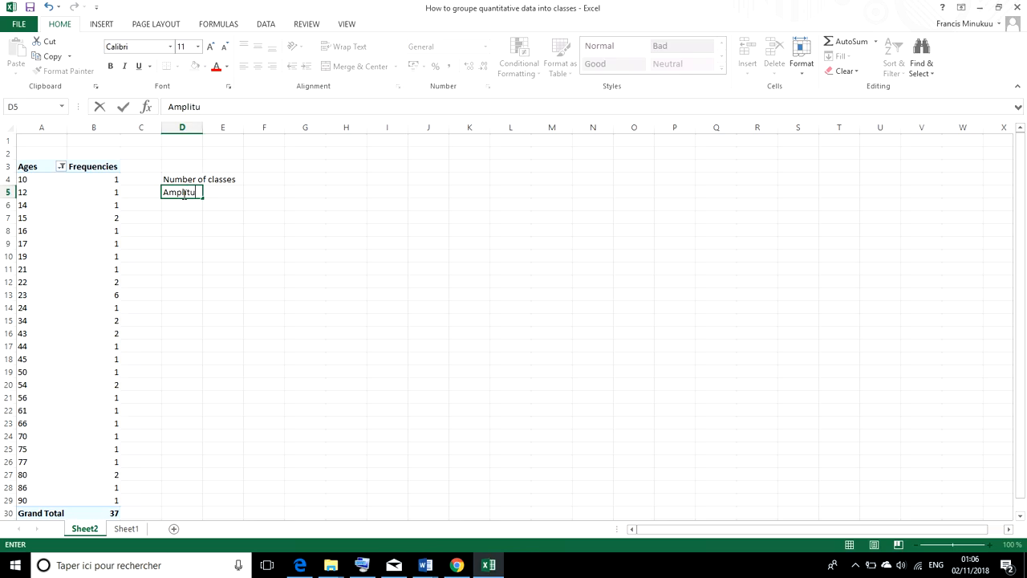
text(de of)
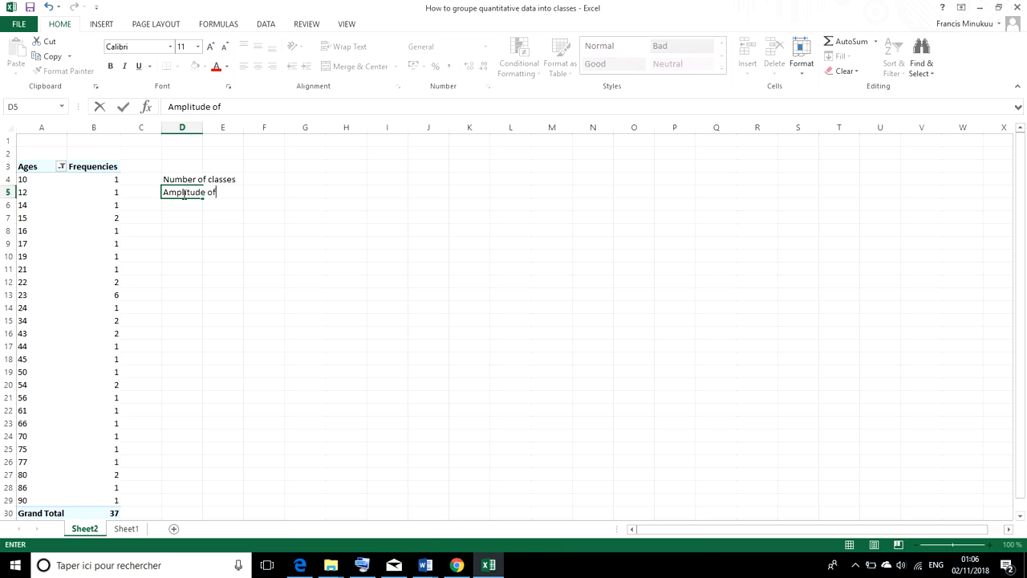
text(each)
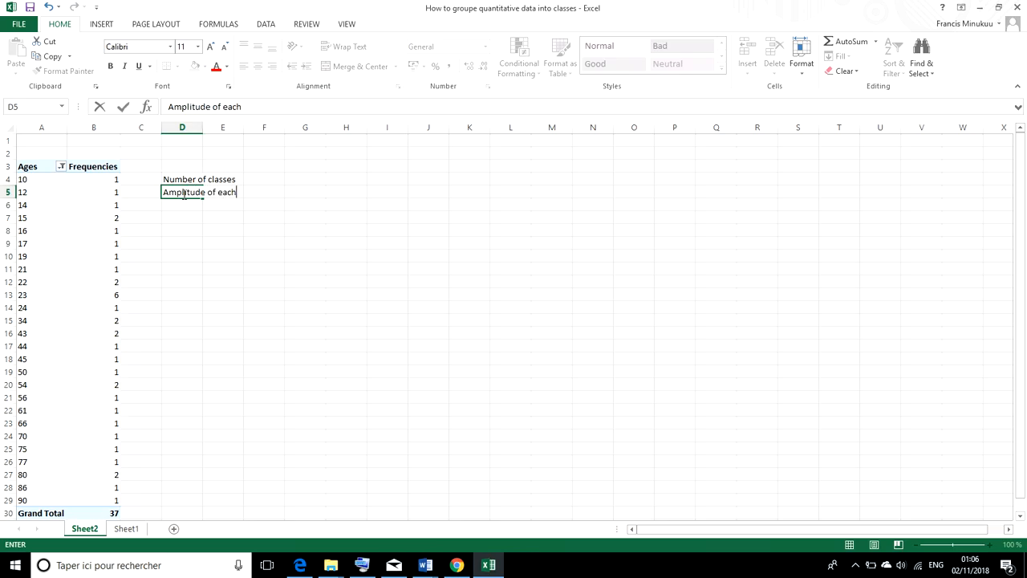
text(class)
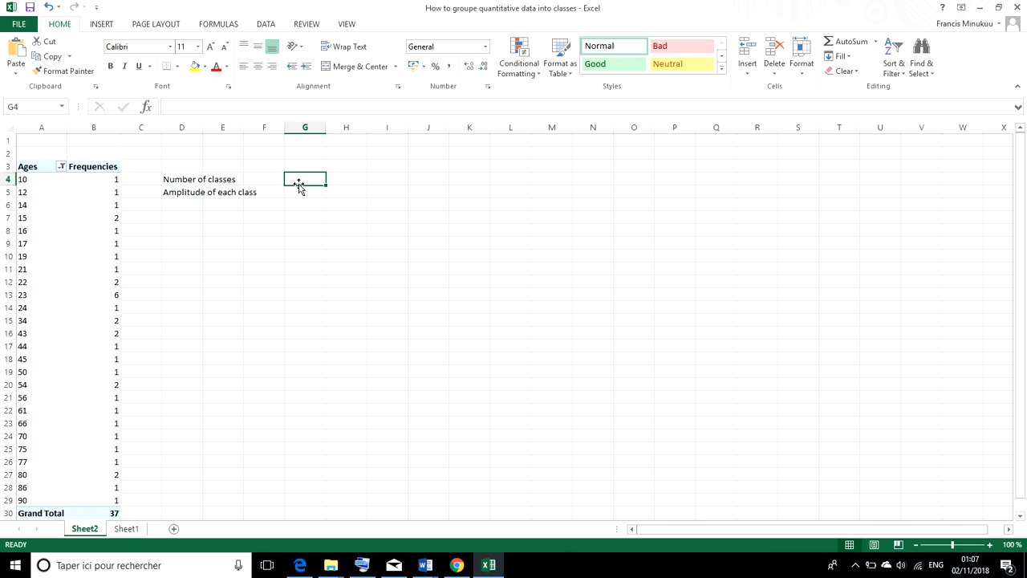
Step: Write the inequality 2^k≤37 in G4 using the inserted ≤ symbol
text(2)
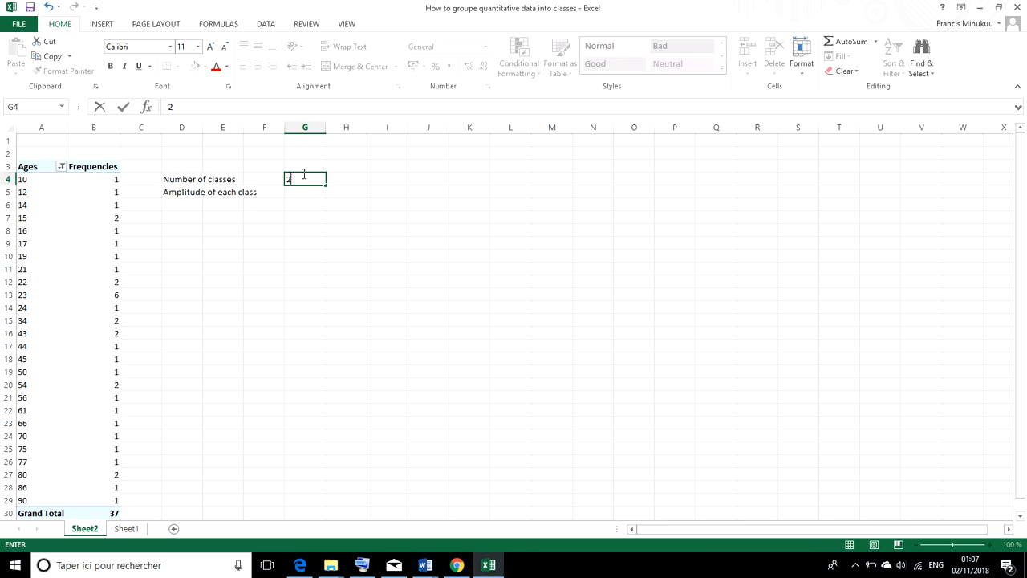
text(^)
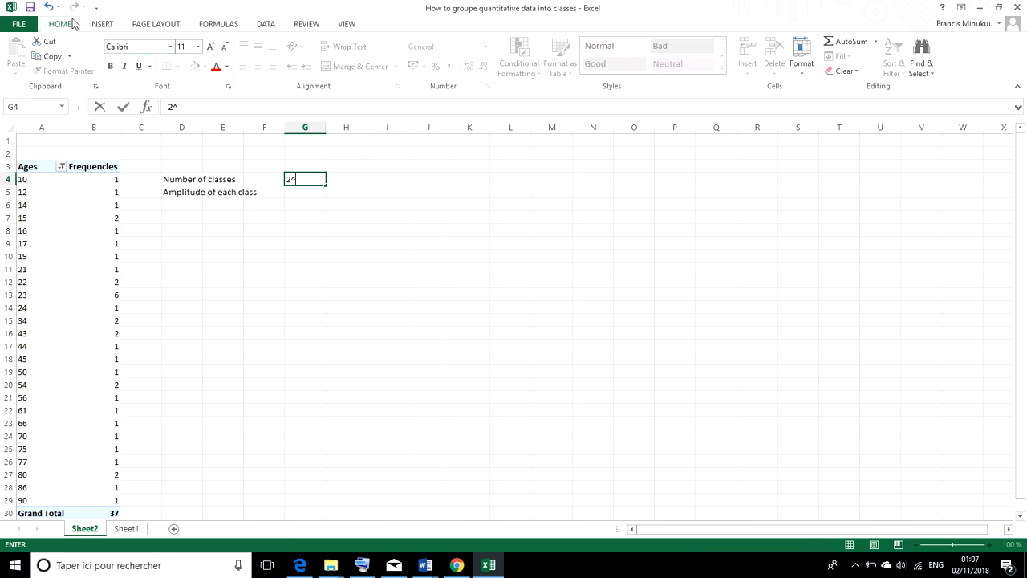
click(101, 24)
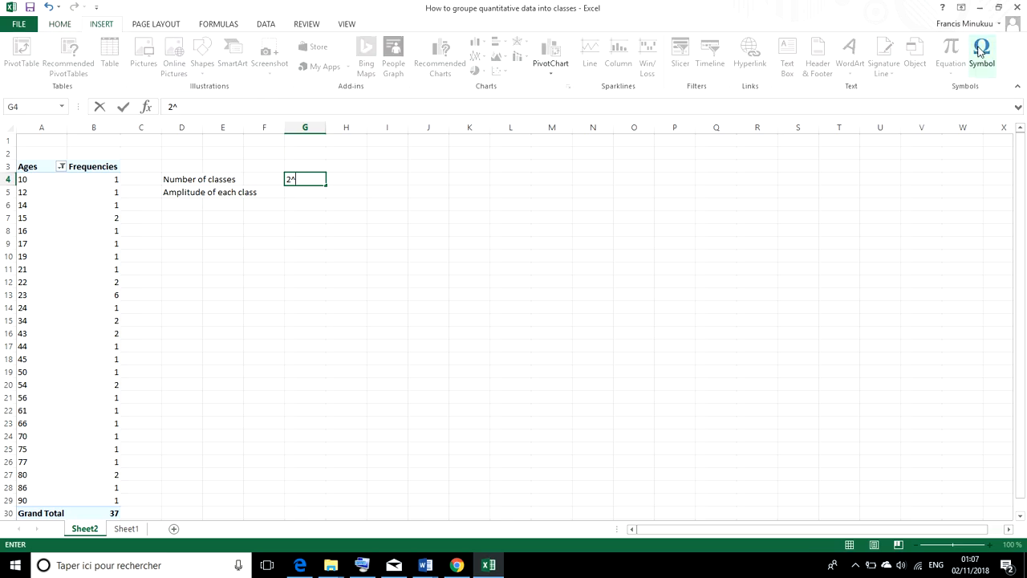
click(981, 51)
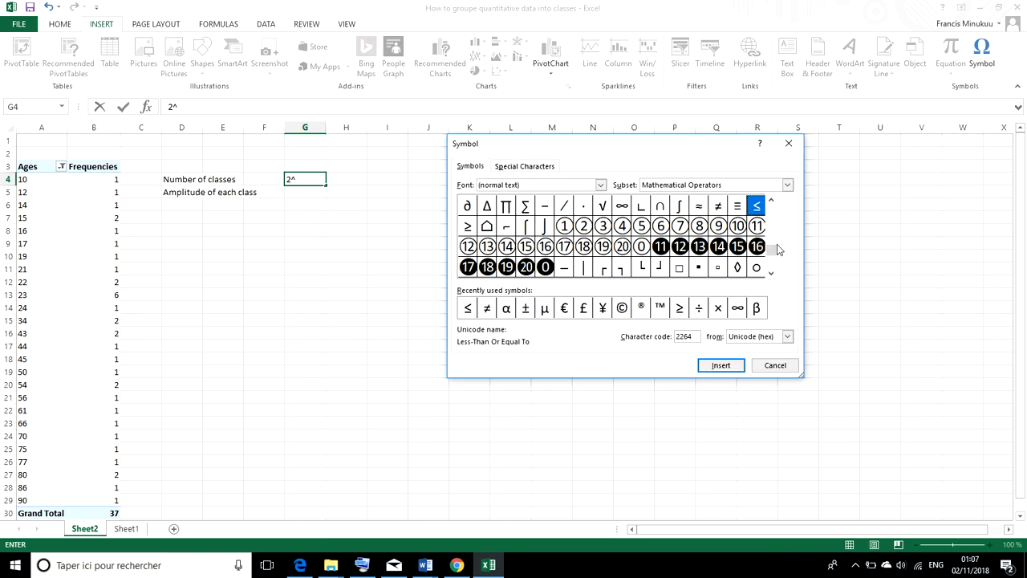
mouse_move(720, 365)
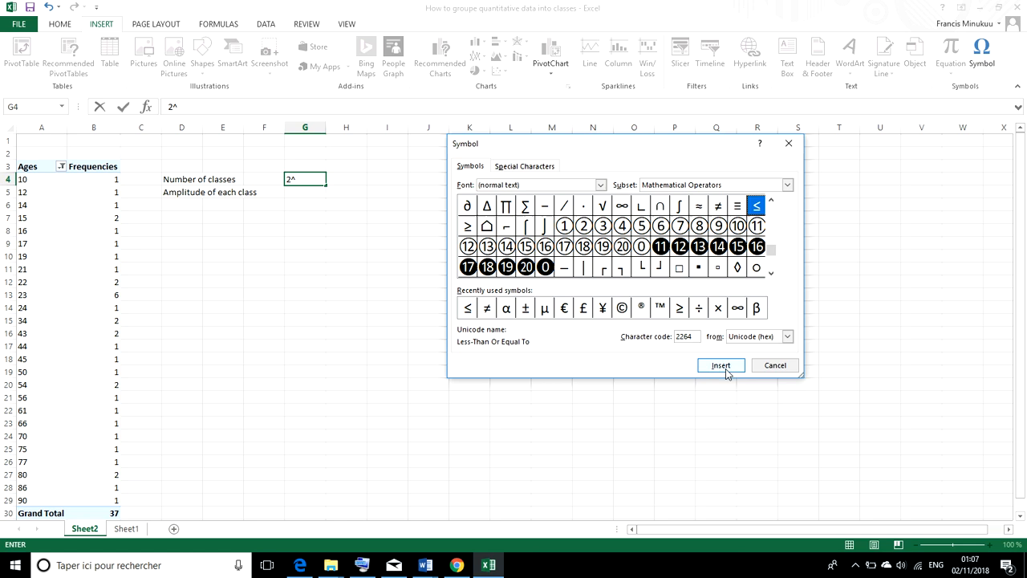
click(719, 366)
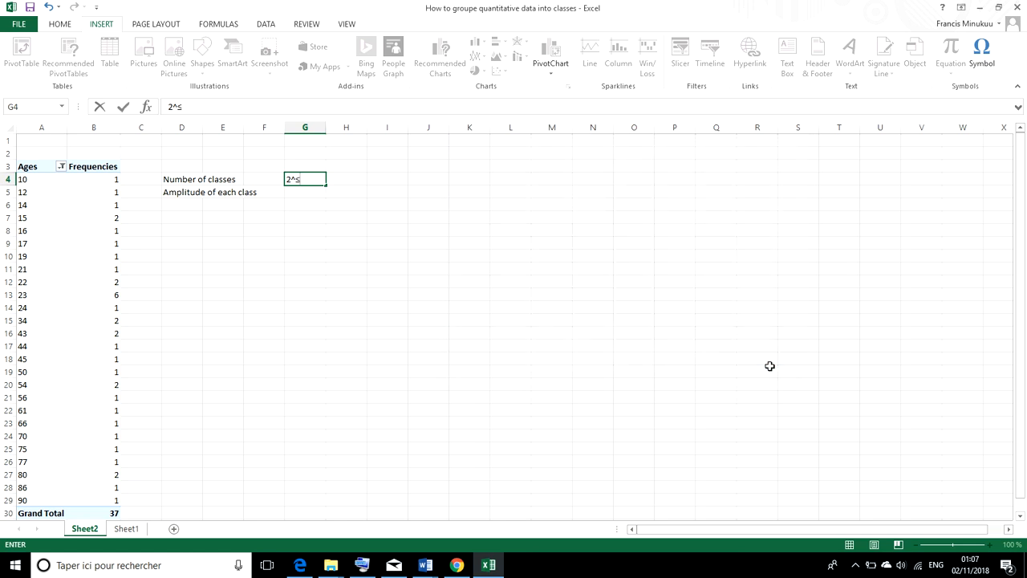
text(37)
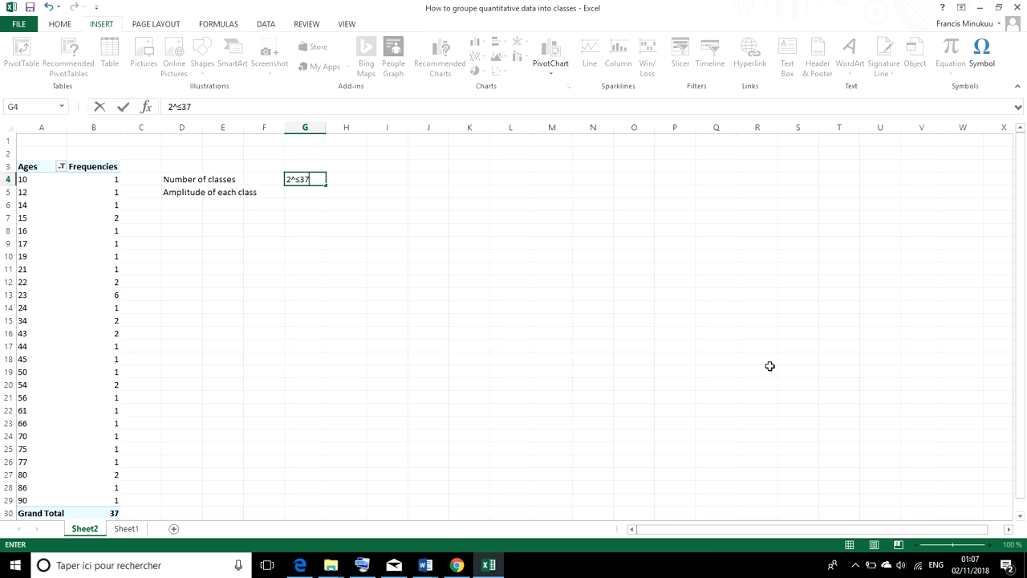
mouse_move(381, 220)
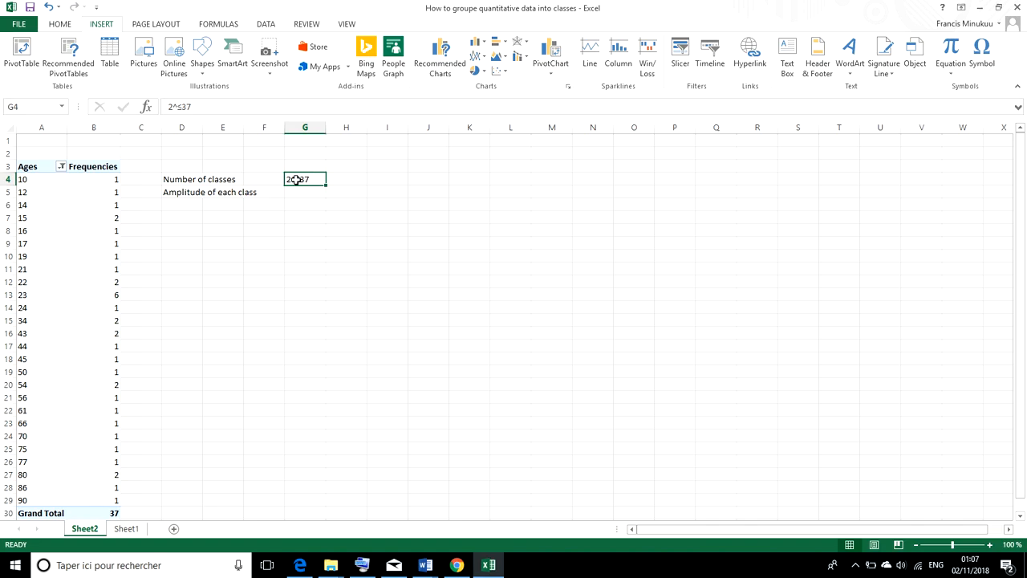
double_click(305, 179)
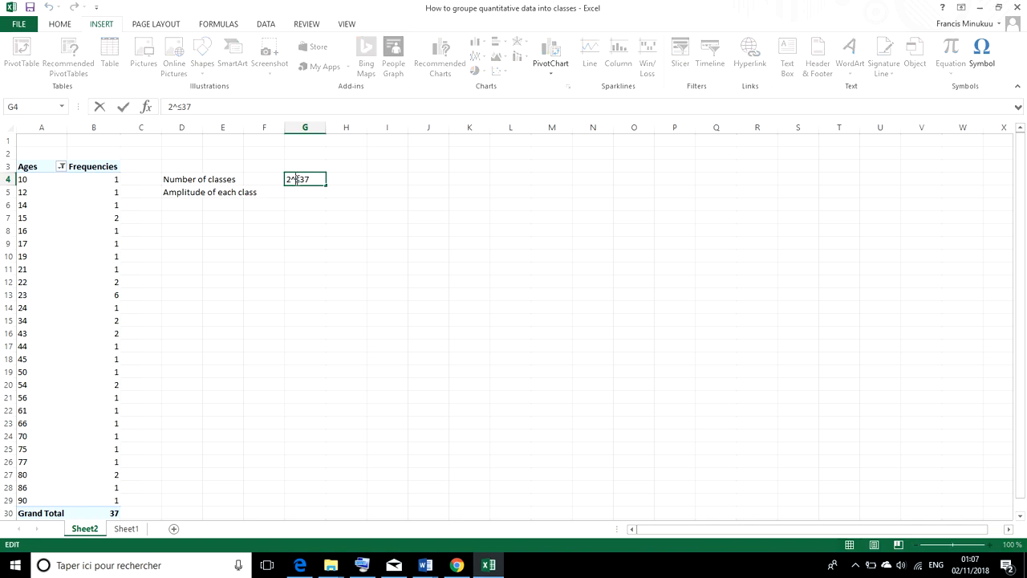
text(ks)
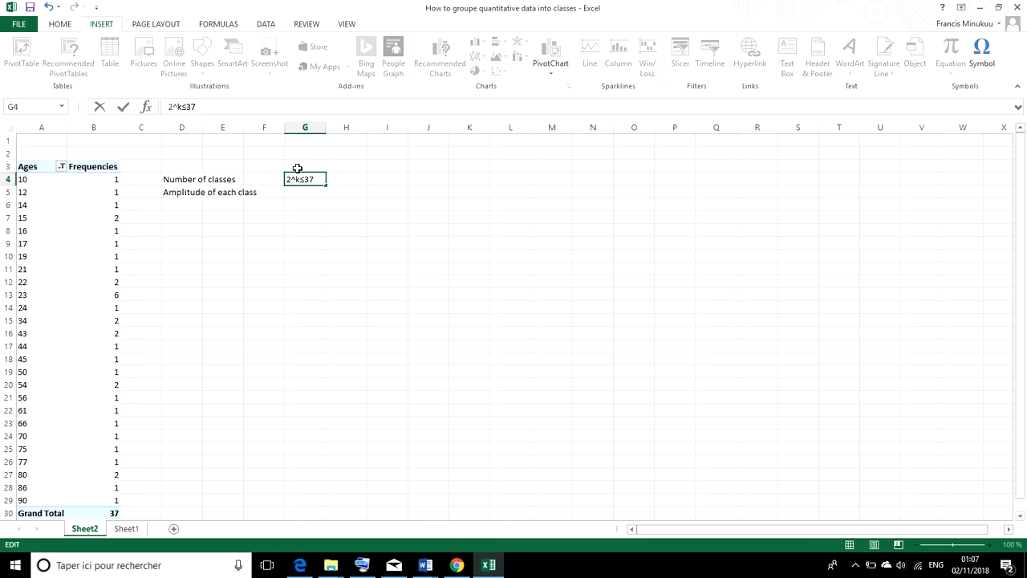
mouse_move(287, 199)
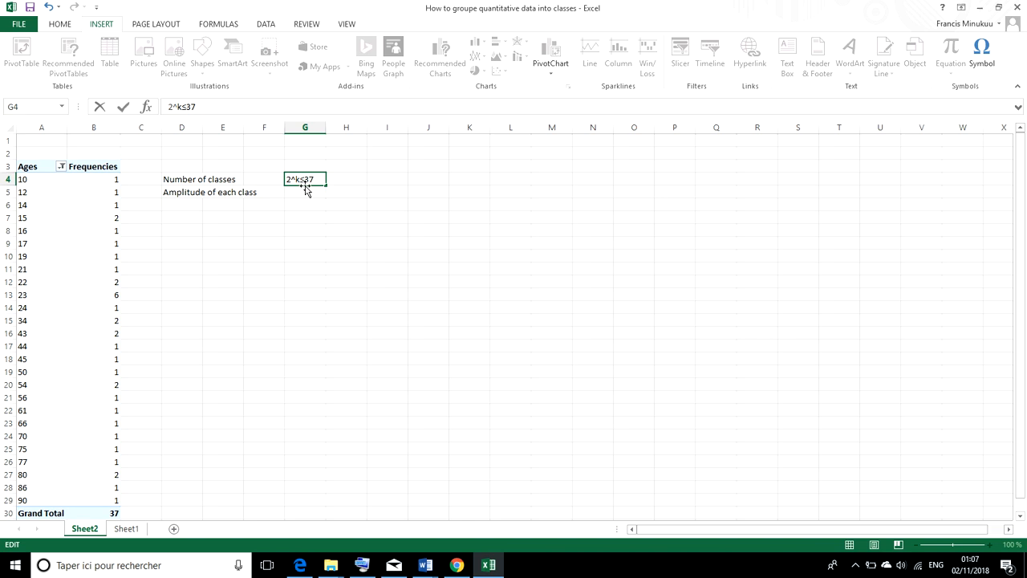
mouse_move(380, 180)
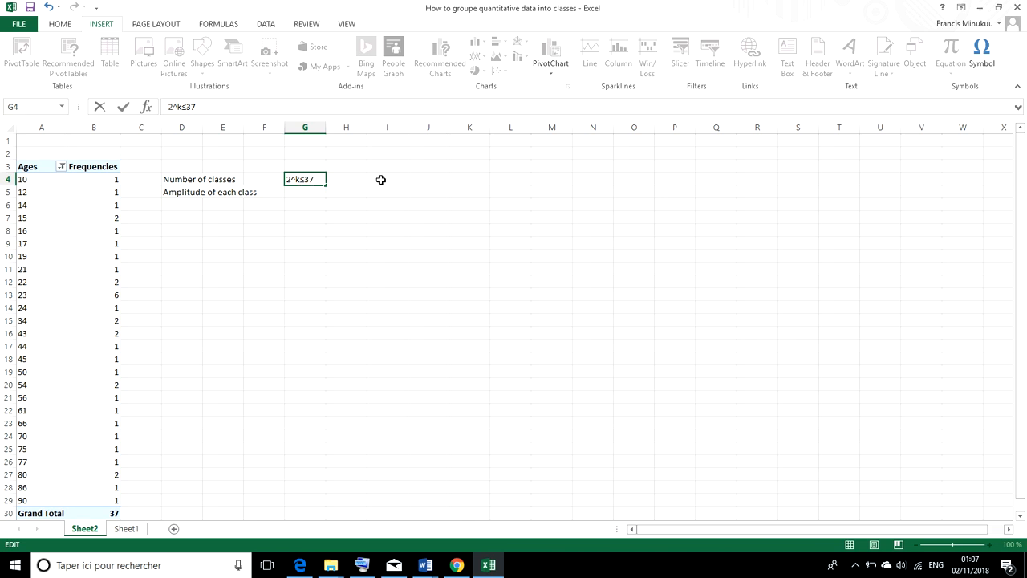
Step: Enter the formula =2^J4 in I4 to compute two raised to the trial exponent
click(389, 180)
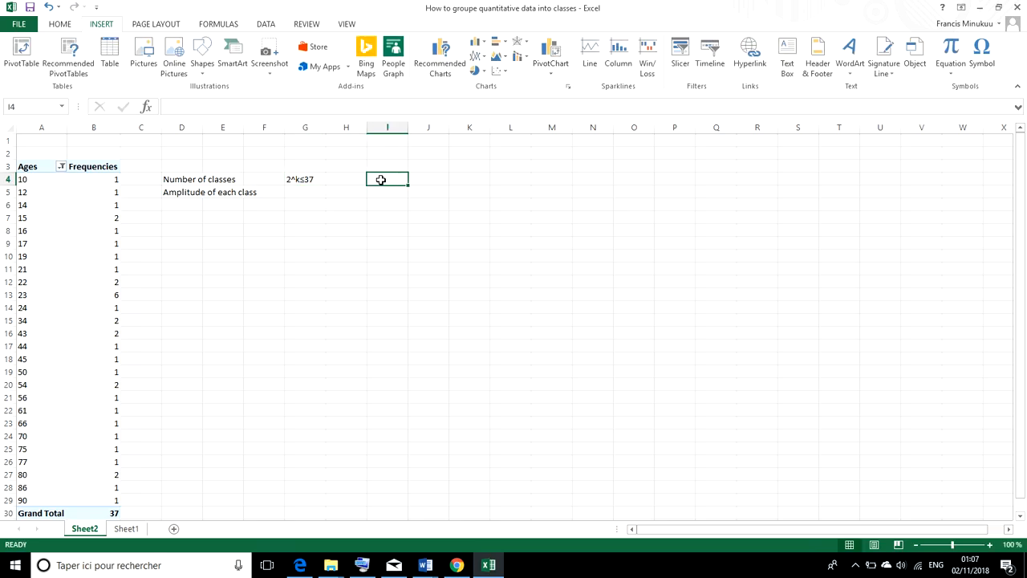
text(2)
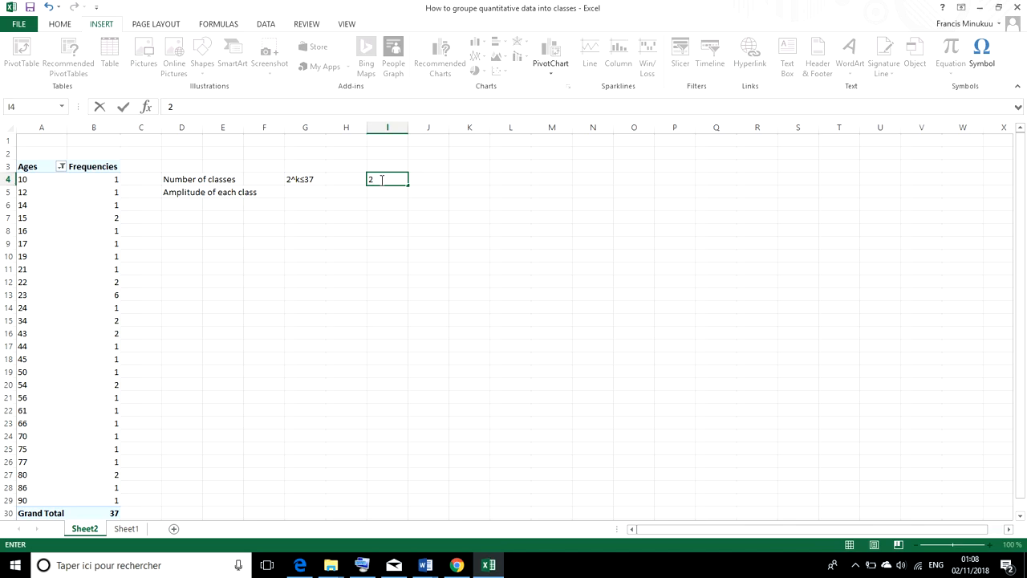
text(^)
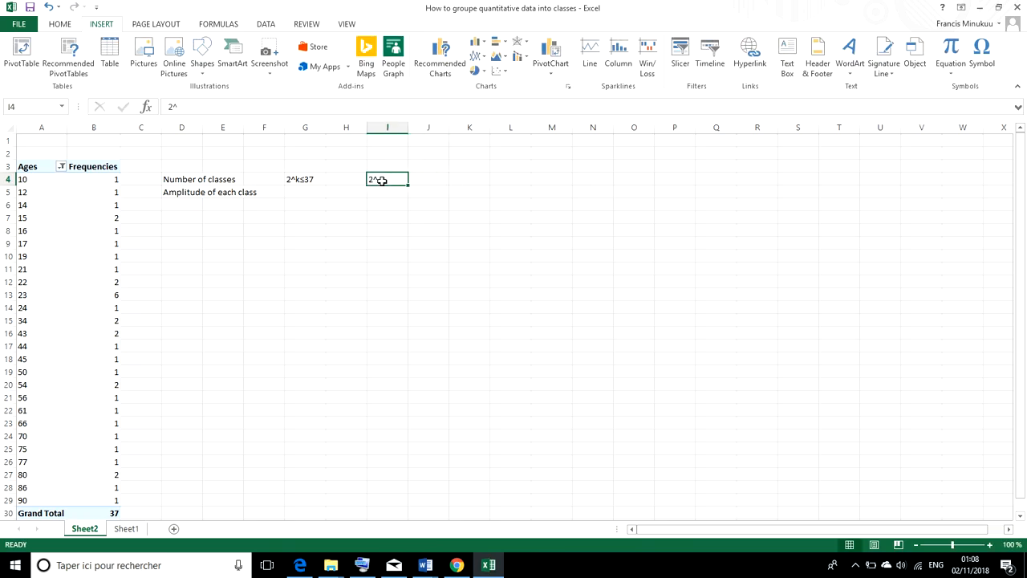
text(=)
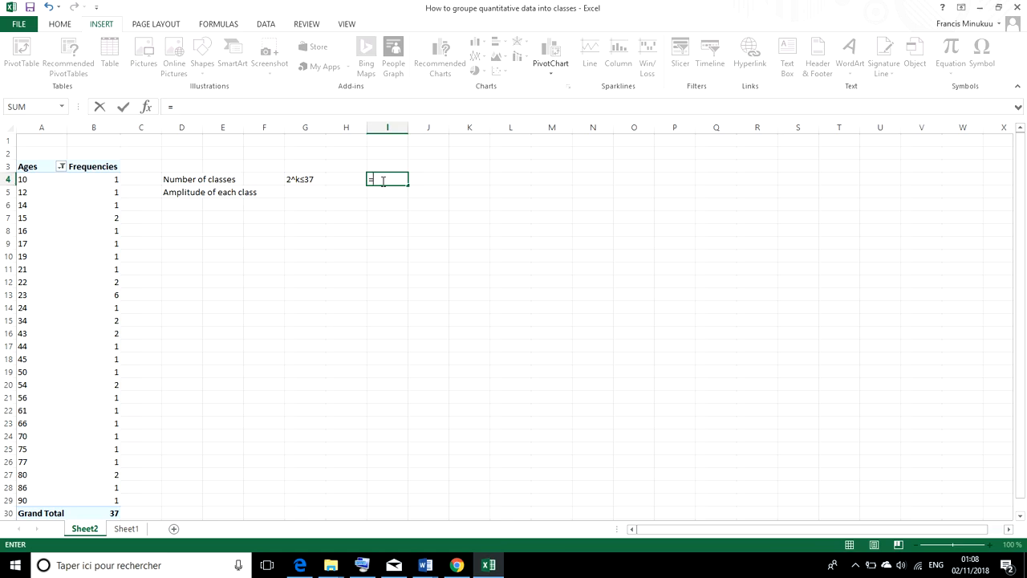
text(2)
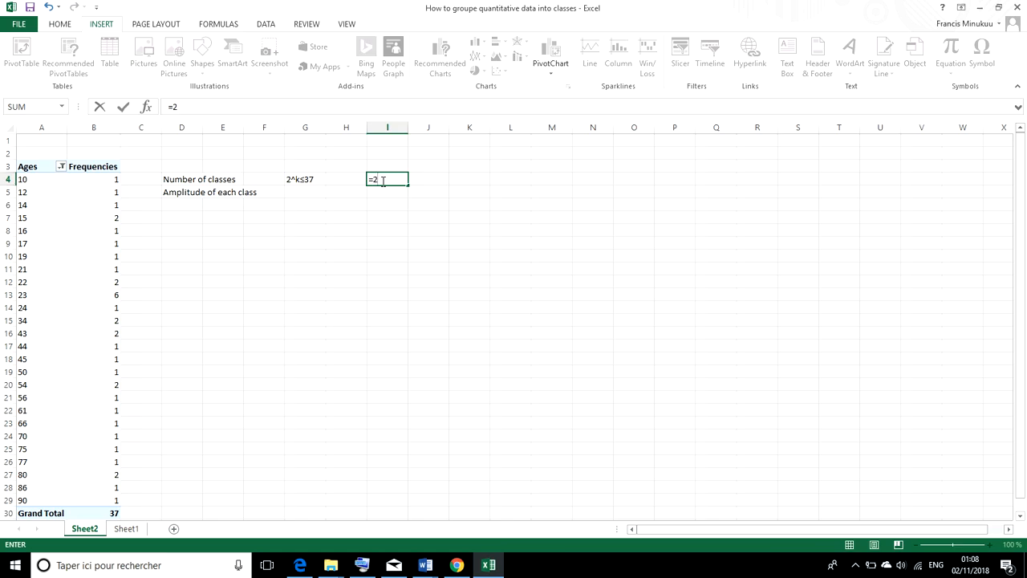
text(^)
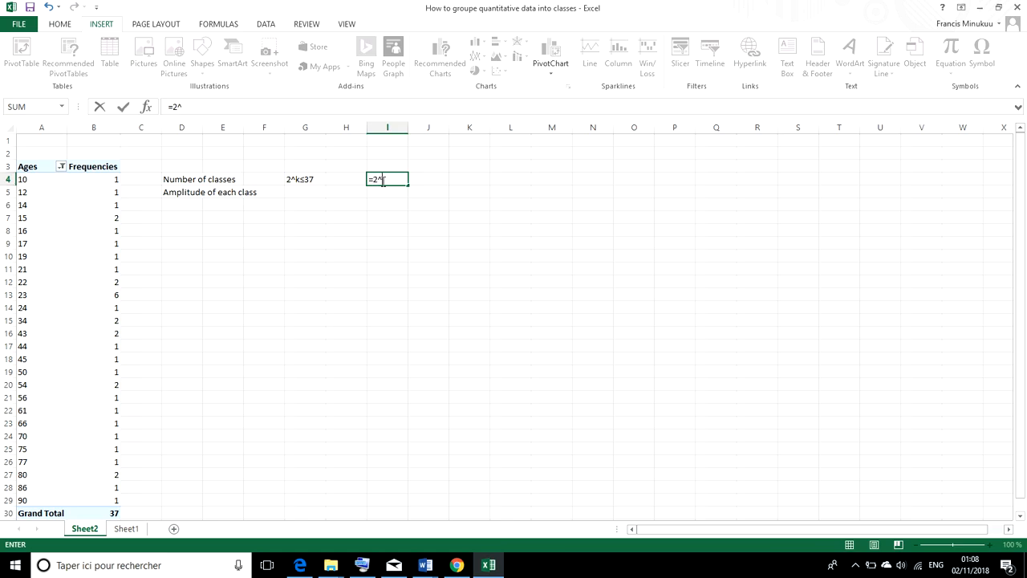
click(427, 178)
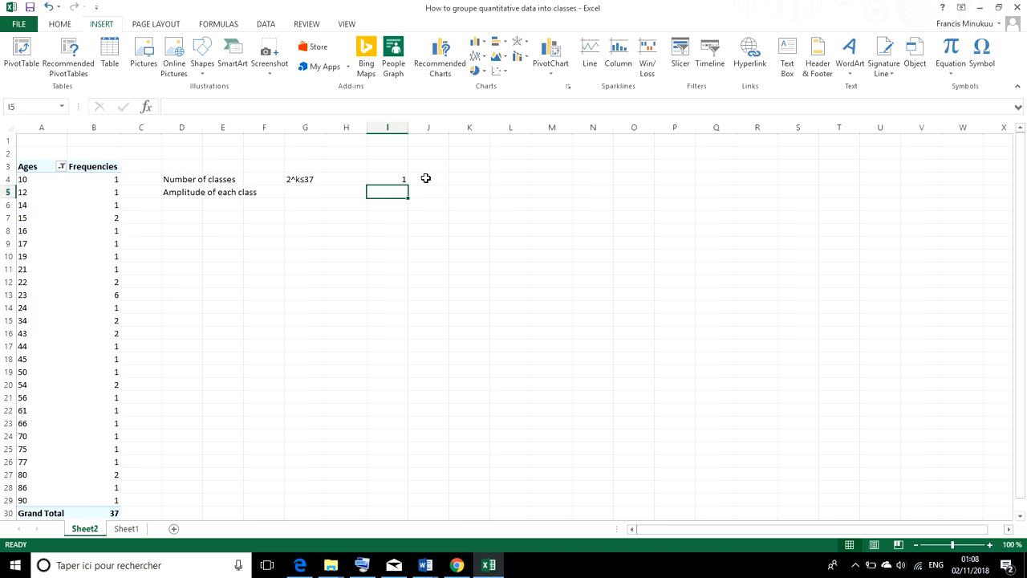
Step: Try exponents 3, 5 and 6 in J4, settling on 5 which gives 32
click(427, 178)
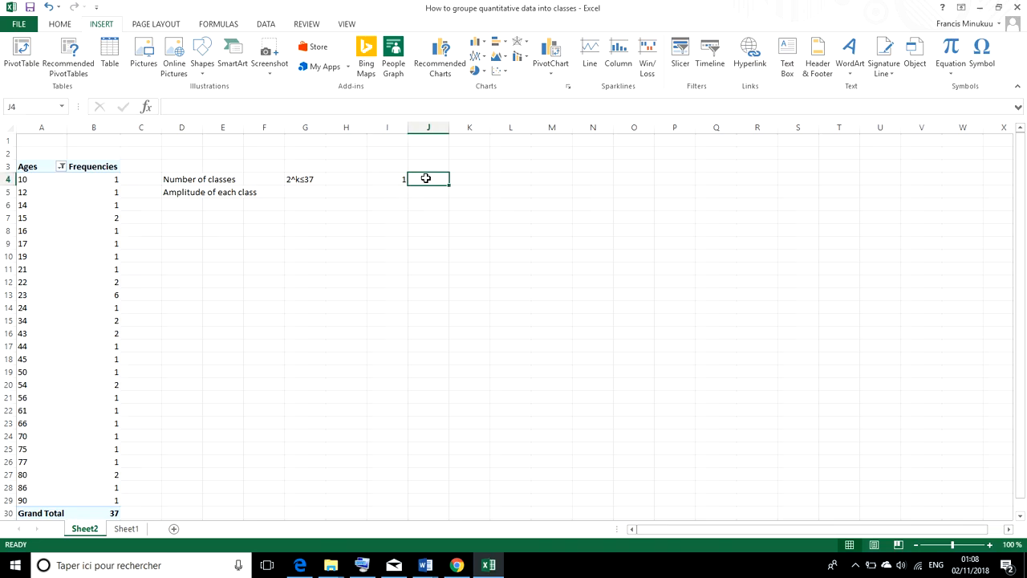
text(3)
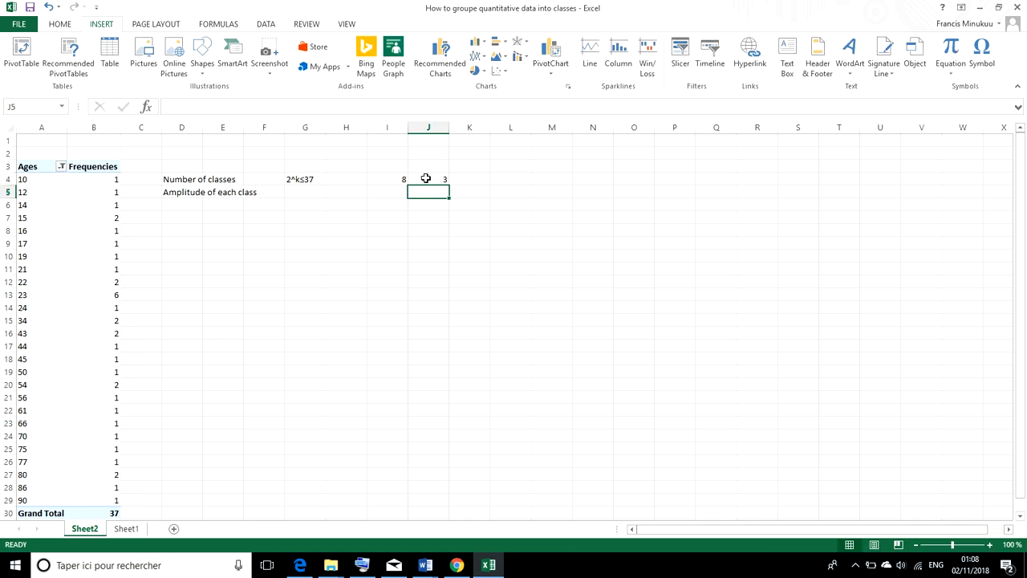
click(427, 180)
text(4)
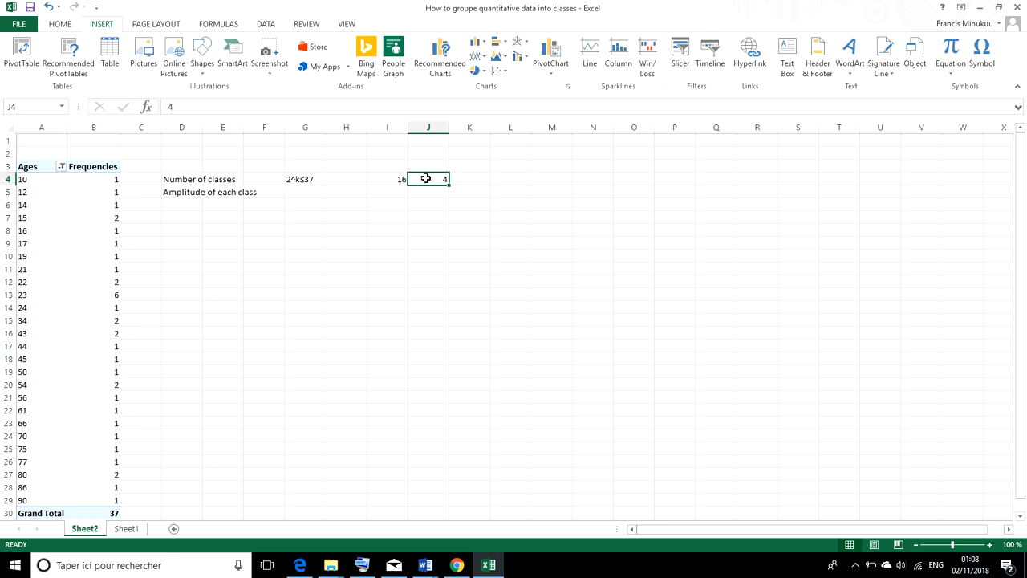
text(5)
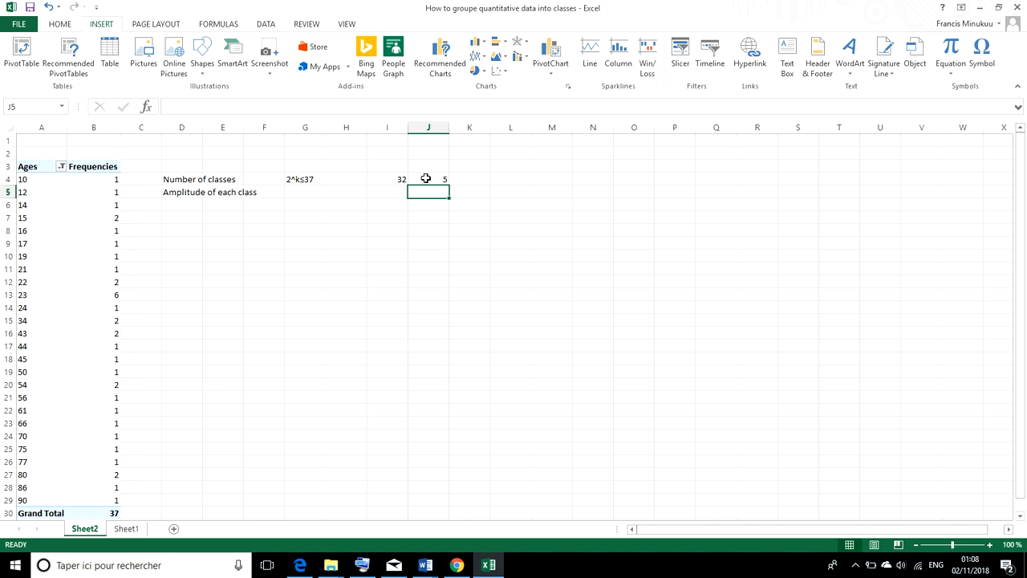
click(427, 178)
text(6)
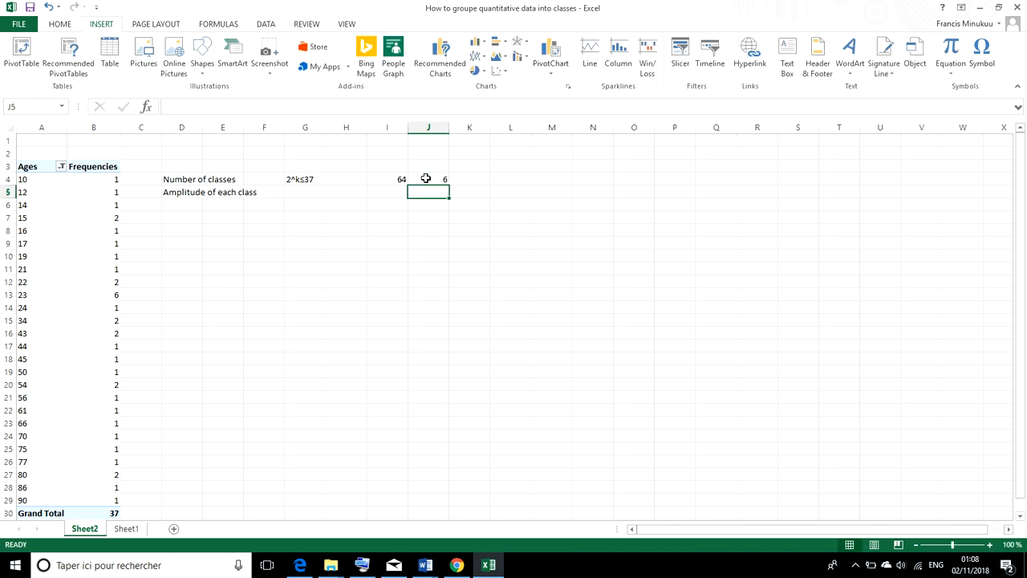
click(427, 179)
text(5)
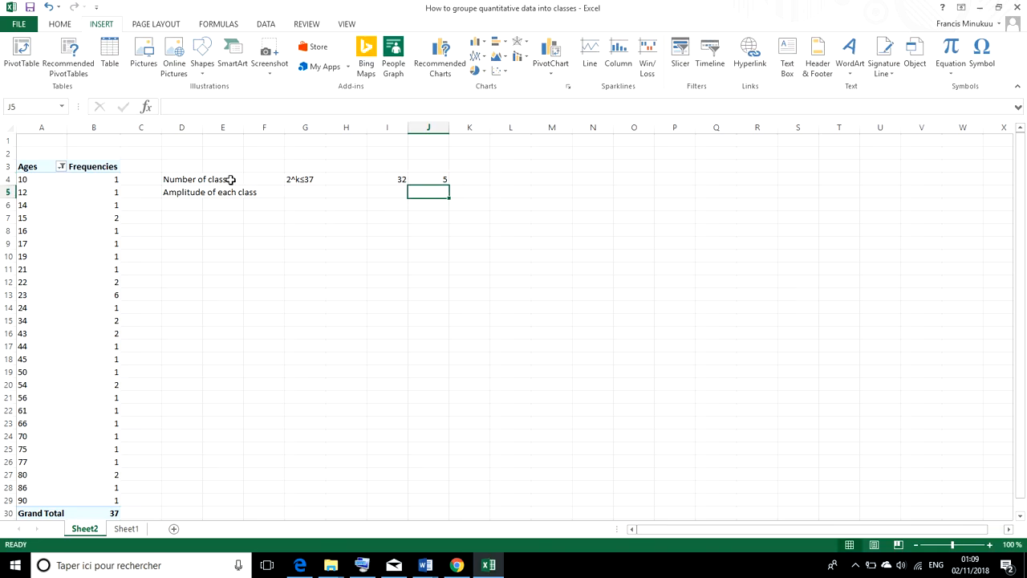
Step: Change the D4 label to read 'Number of classes: 5'
double_click(196, 179)
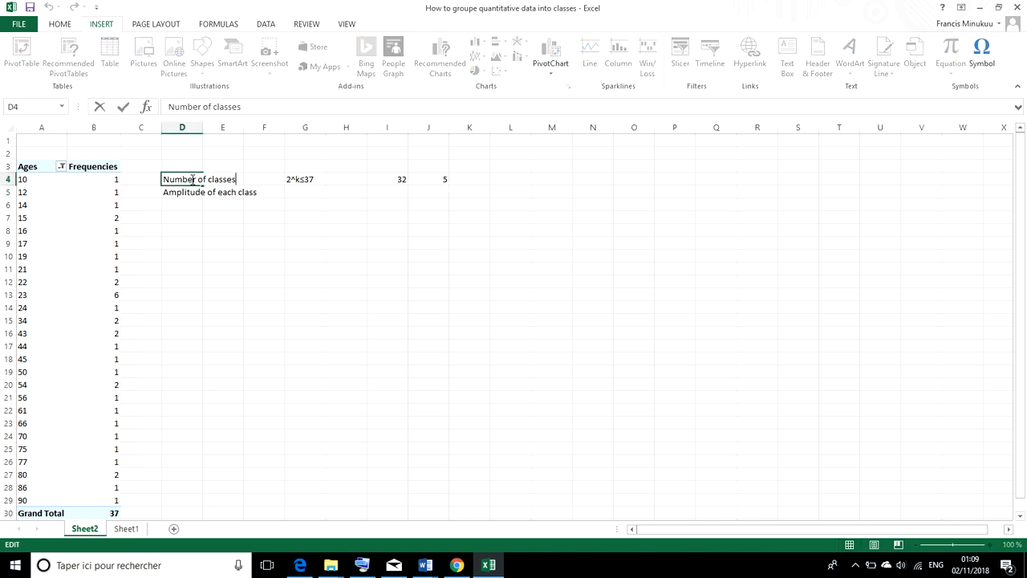
text(:)
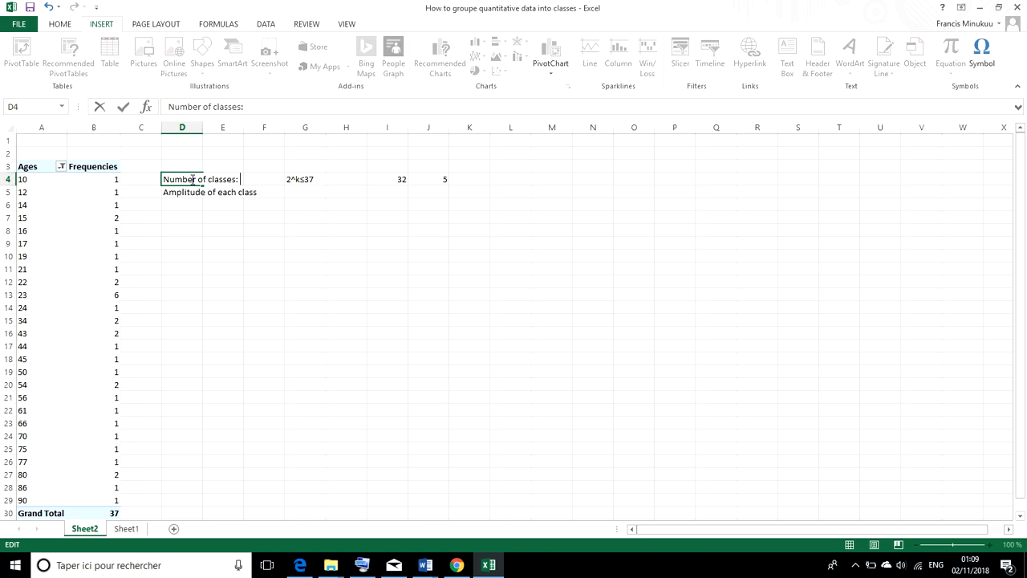
text(5)
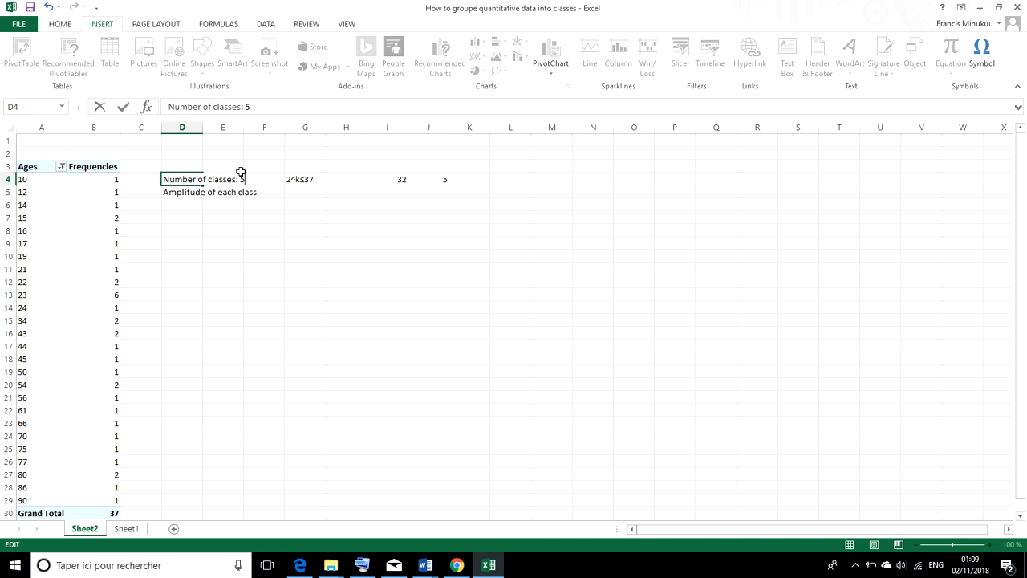
mouse_move(263, 219)
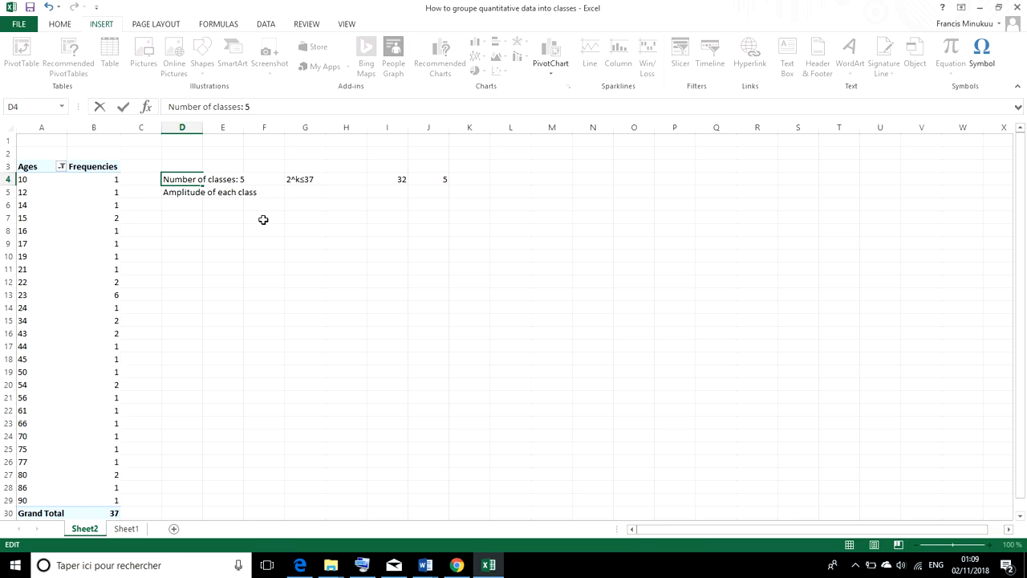
click(263, 218)
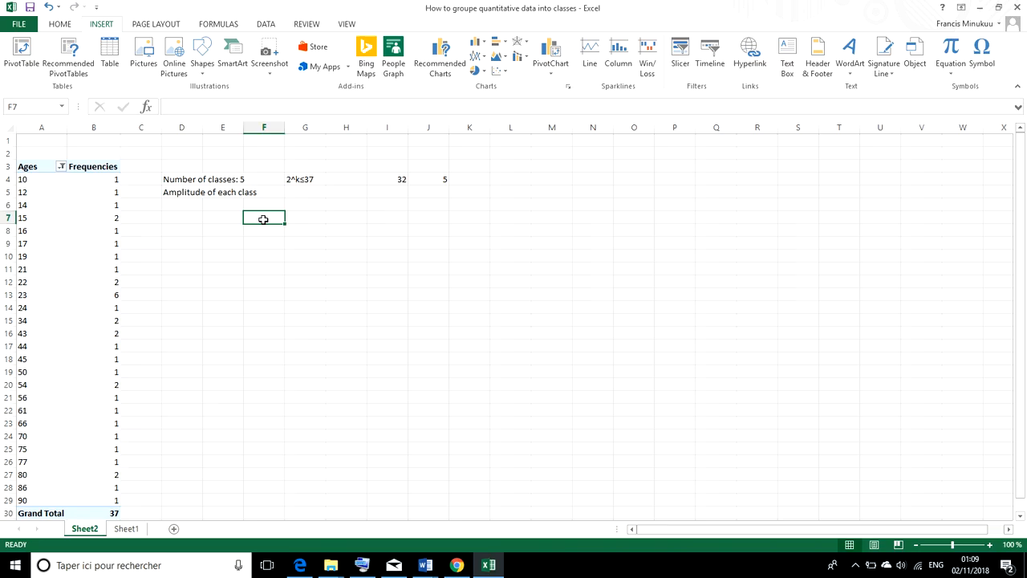
Step: Compute the class width in F7 as =(A29-A4)/5, giving 16
text(=)
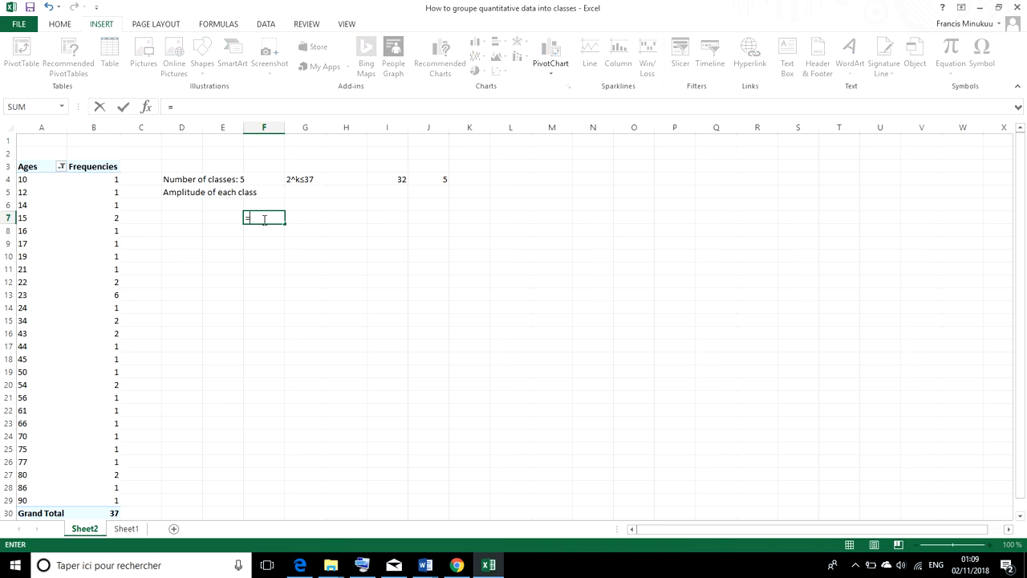
mouse_move(170, 393)
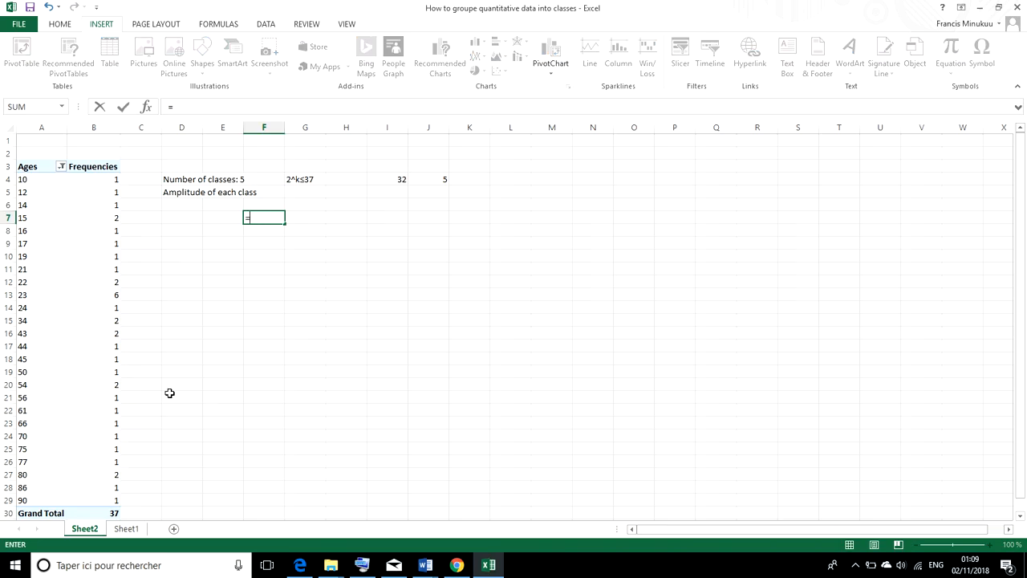
text((A29)
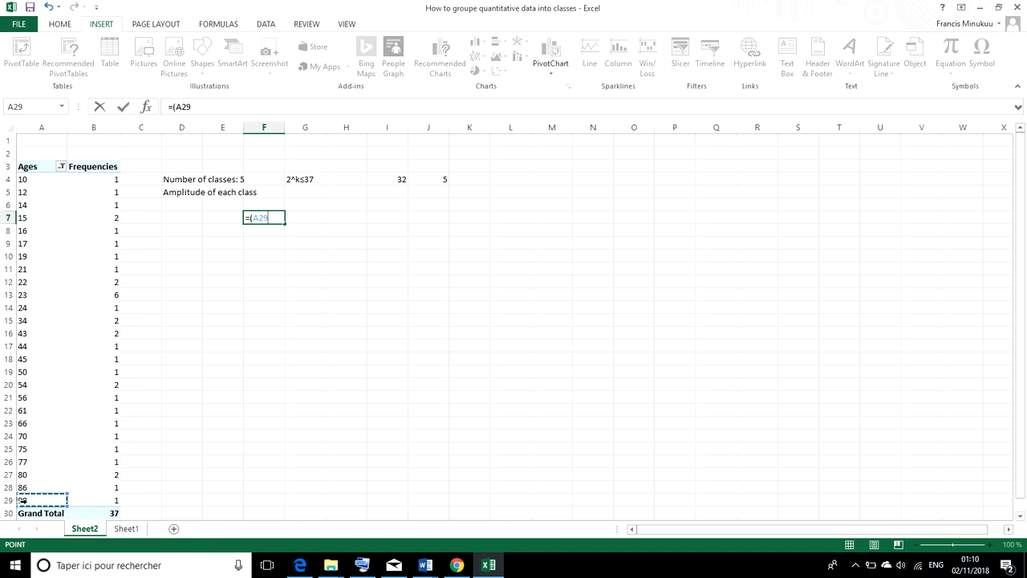
text(-)
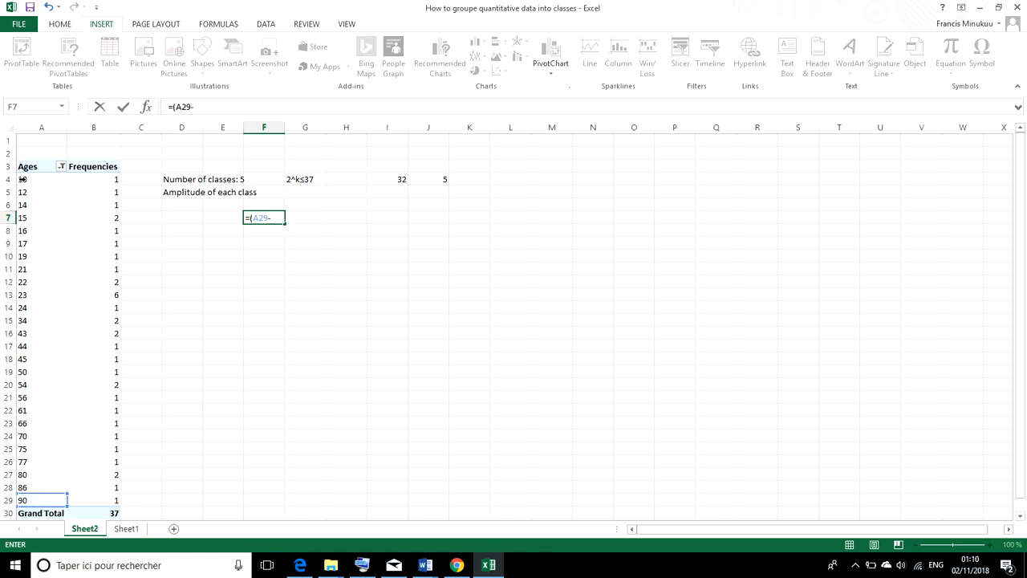
click(42, 180)
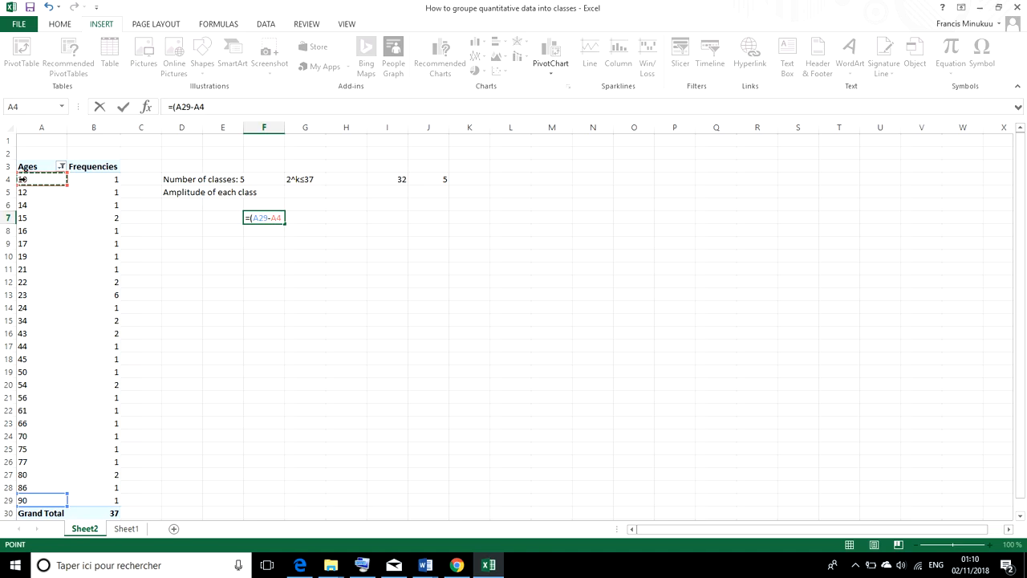
text()/)
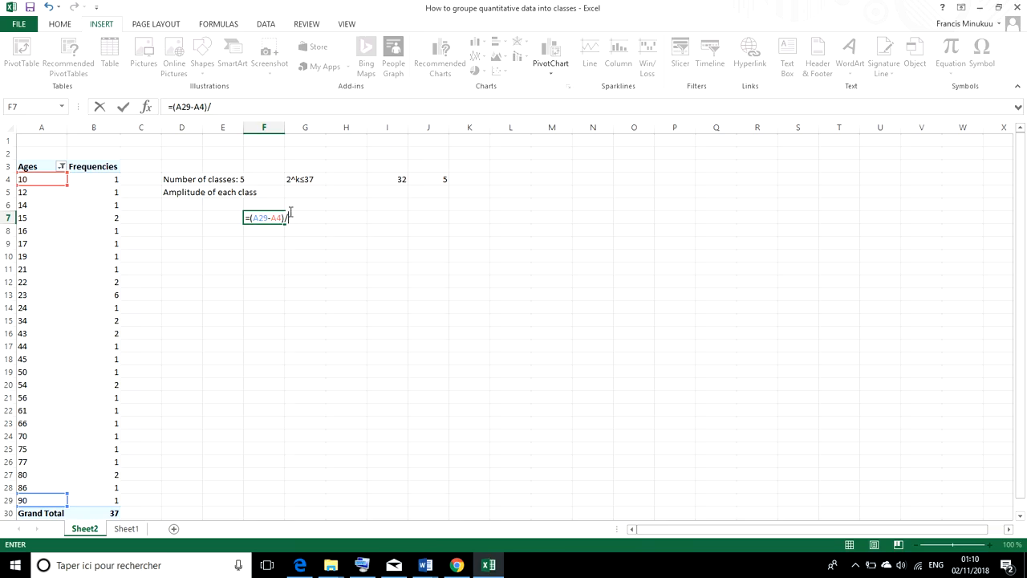
mouse_move(300, 223)
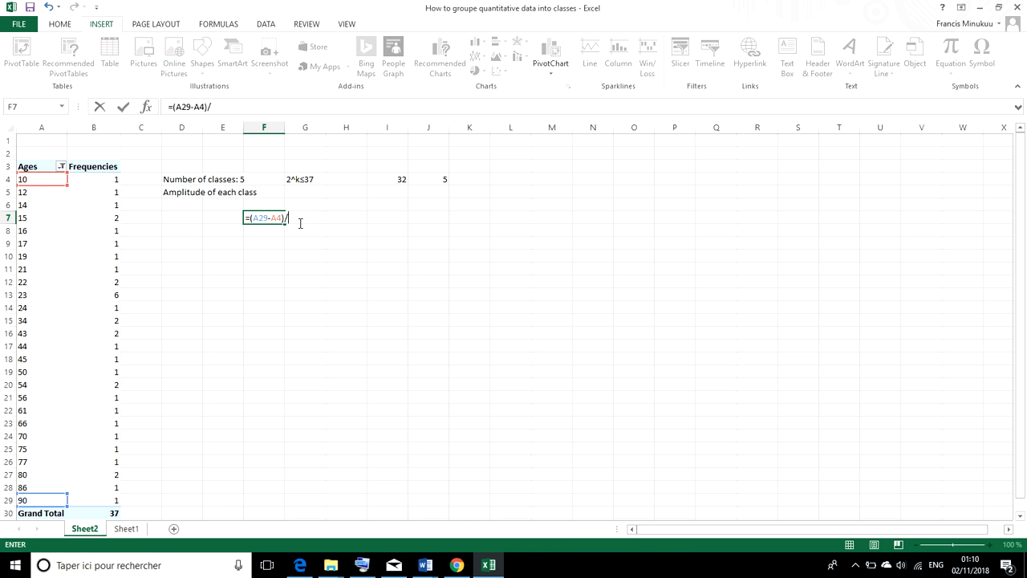
text(5)
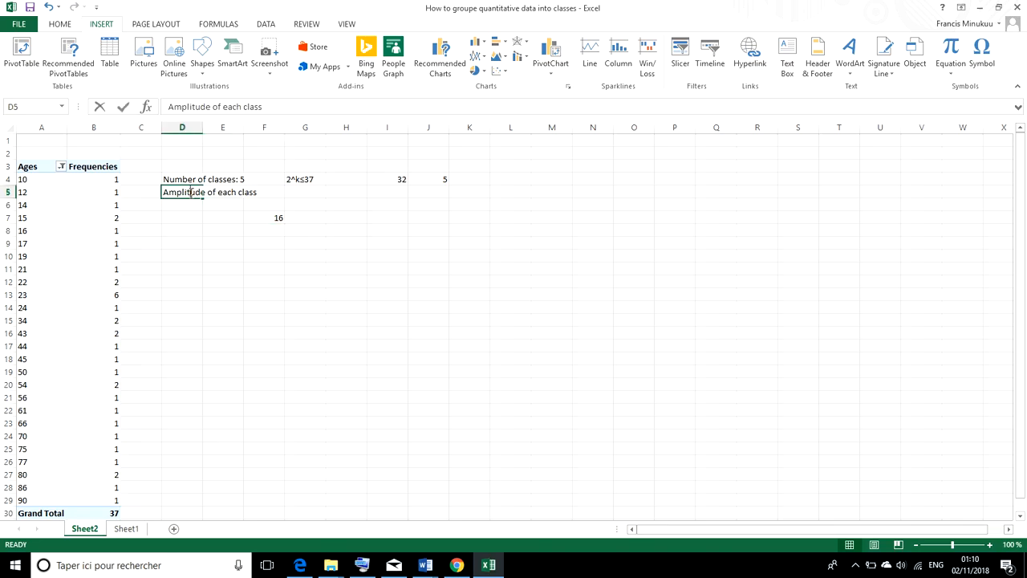
Step: Change the D5 label to read 'Amplitude of each class: 16'
double_click(209, 193)
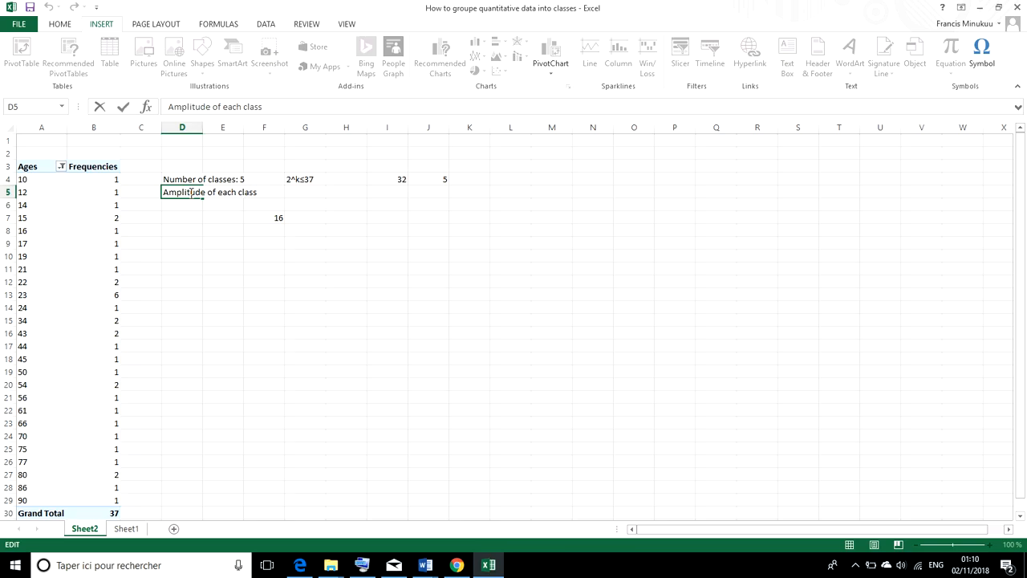
text(:)
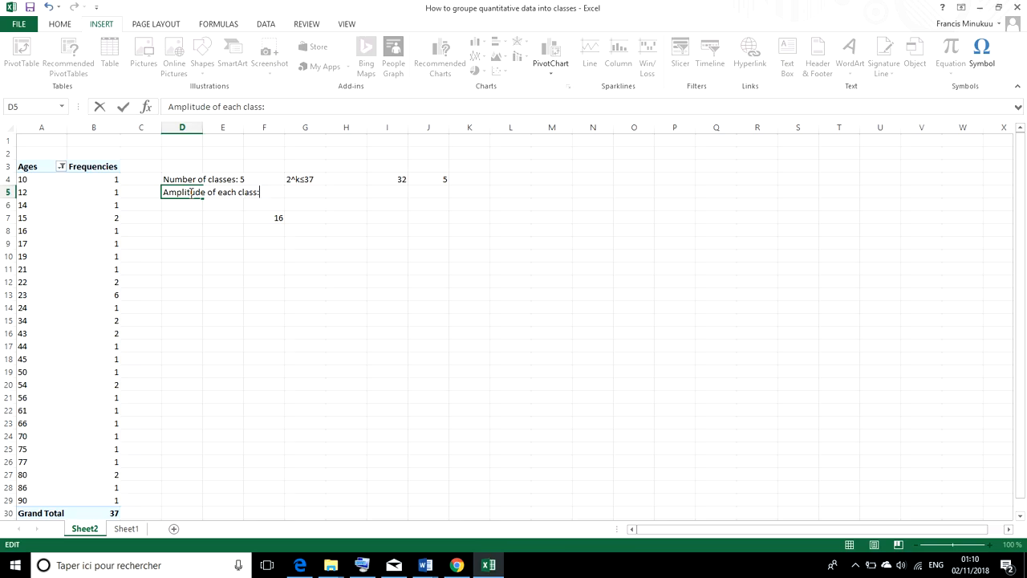
text(1)
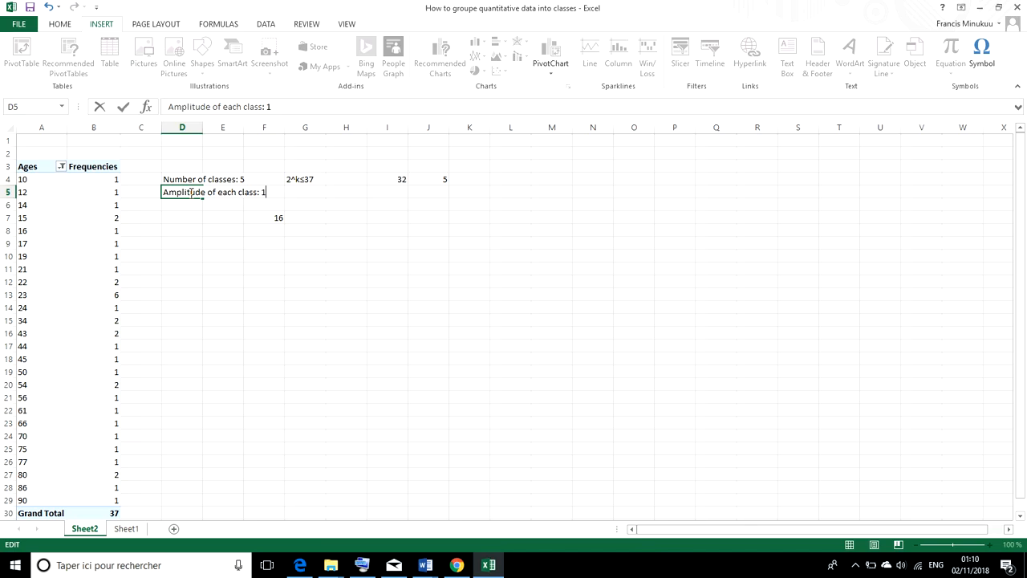
text(6)
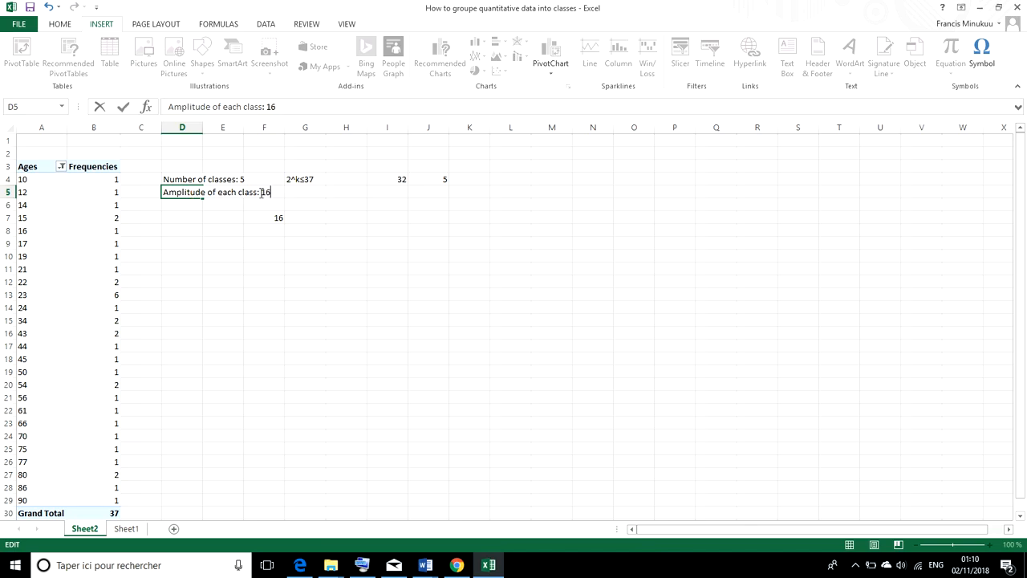
click(264, 218)
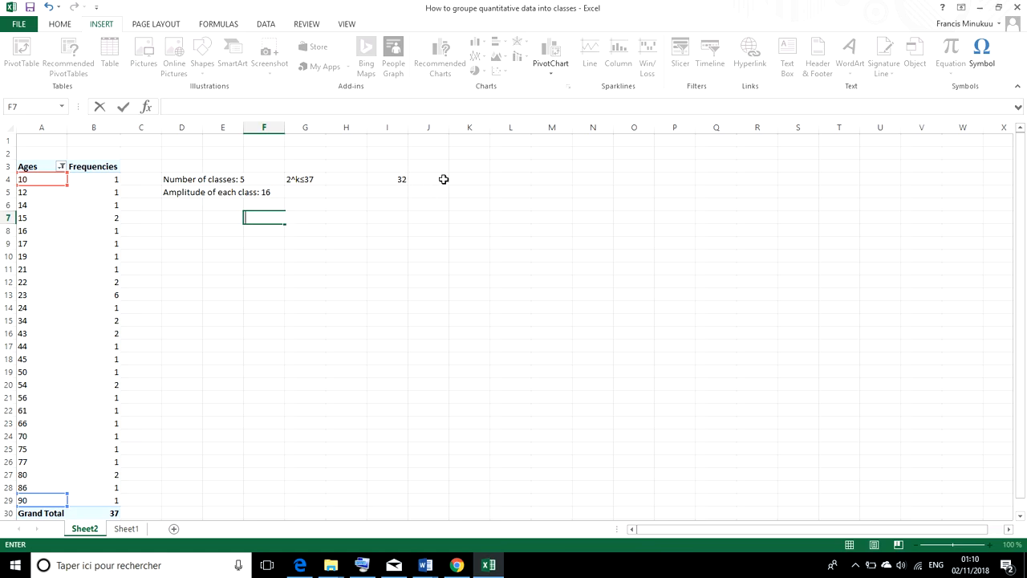
Step: Clear the scratch values 5 in J4 and 32 in I4
click(427, 180)
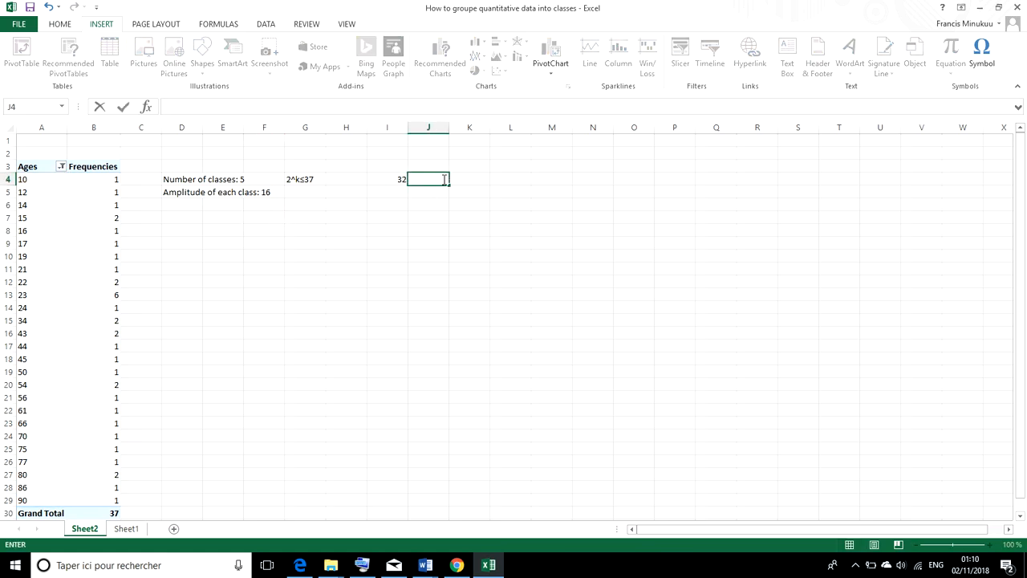
click(388, 178)
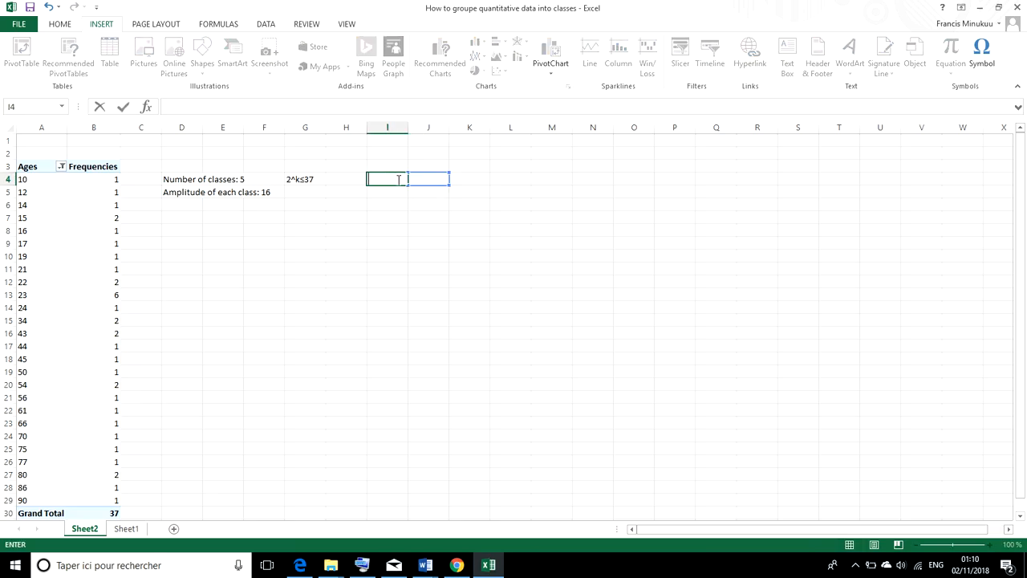
mouse_move(272, 426)
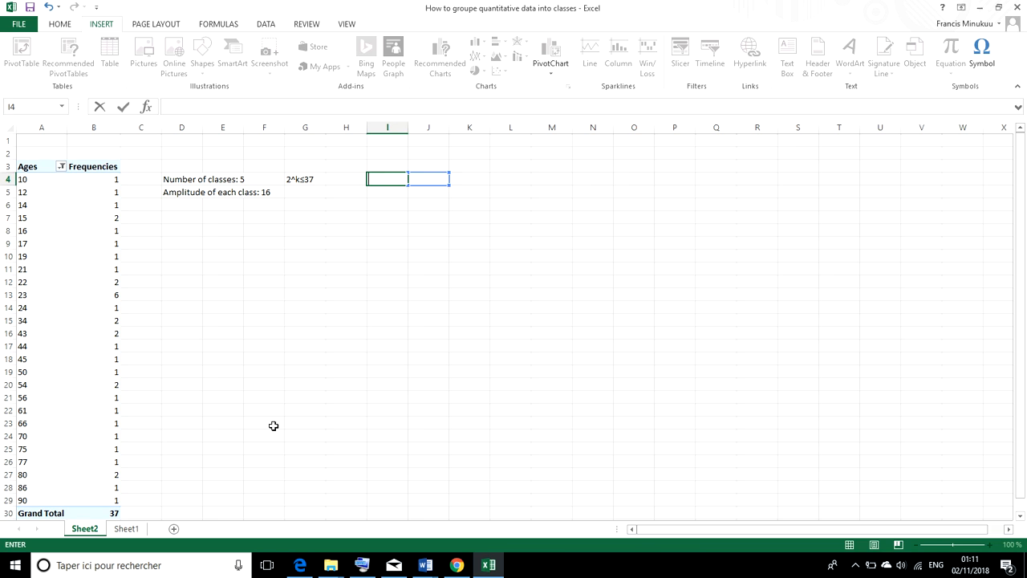
mouse_move(227, 327)
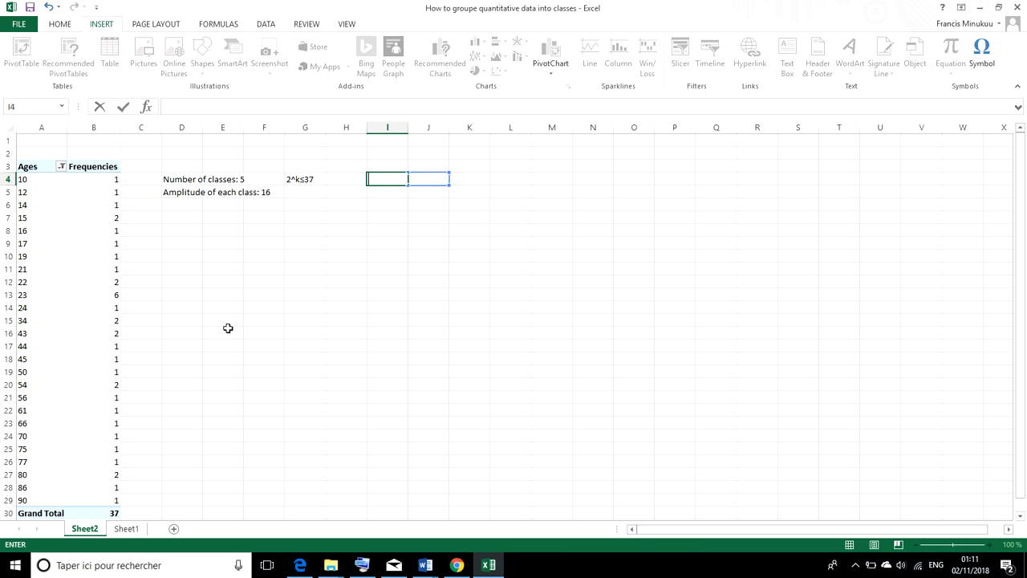
mouse_move(69, 265)
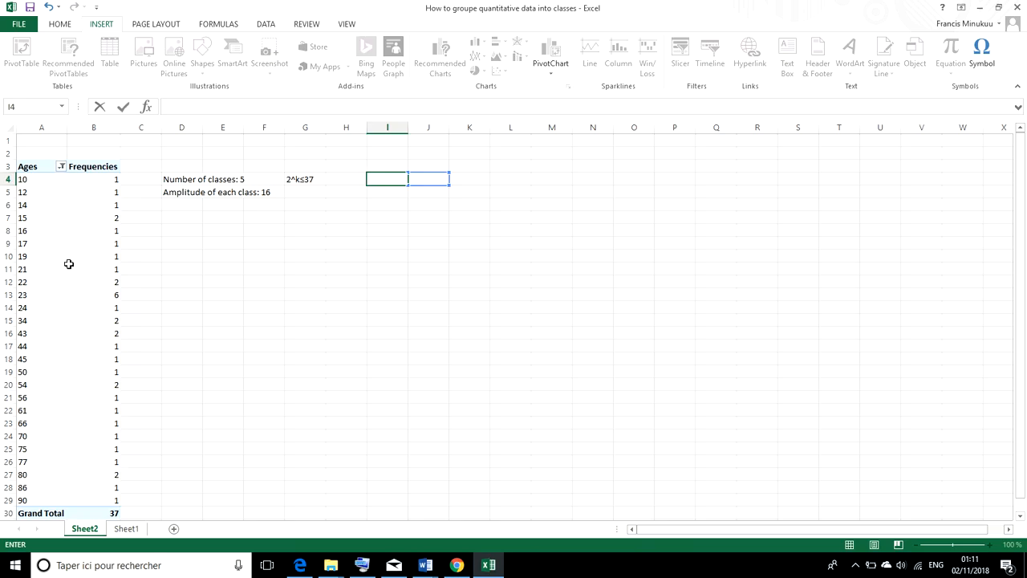
mouse_move(69, 233)
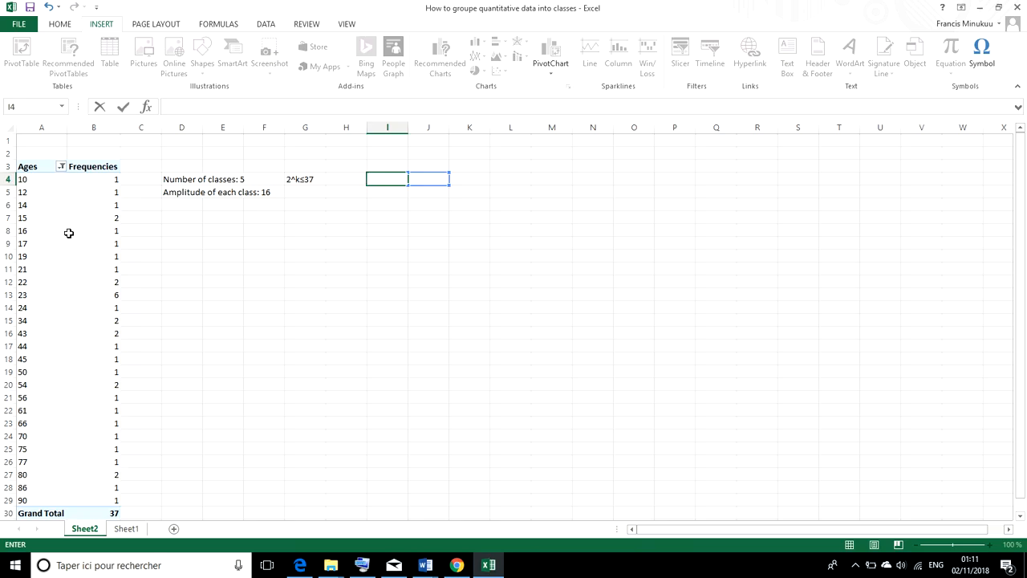
mouse_move(64, 250)
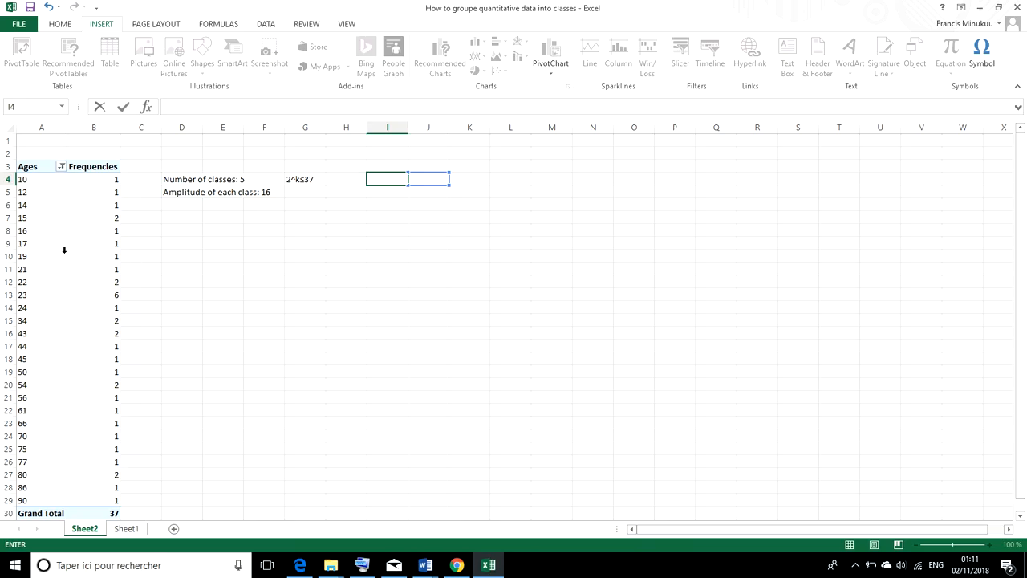
mouse_move(65, 222)
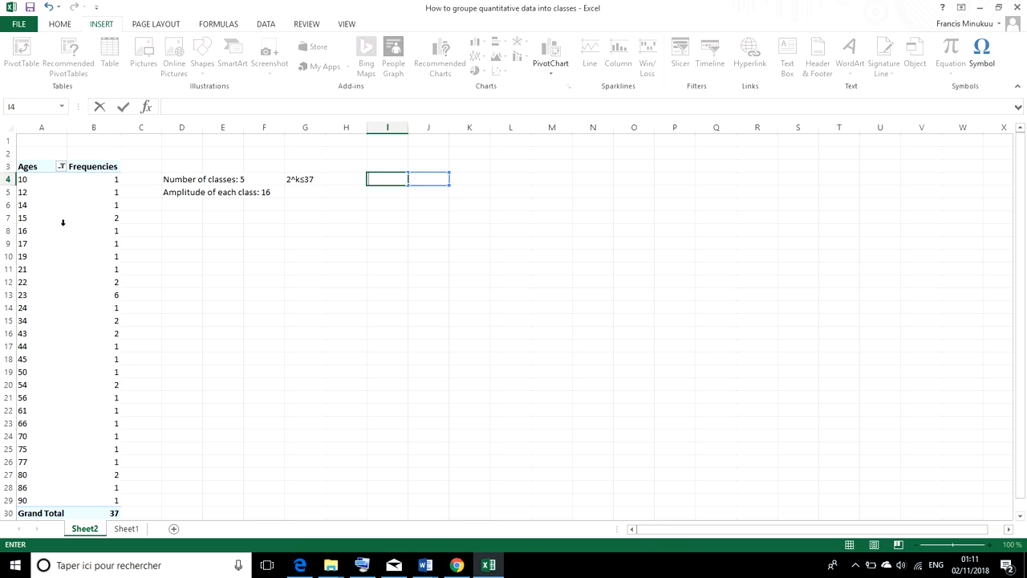
right_click(22, 231)
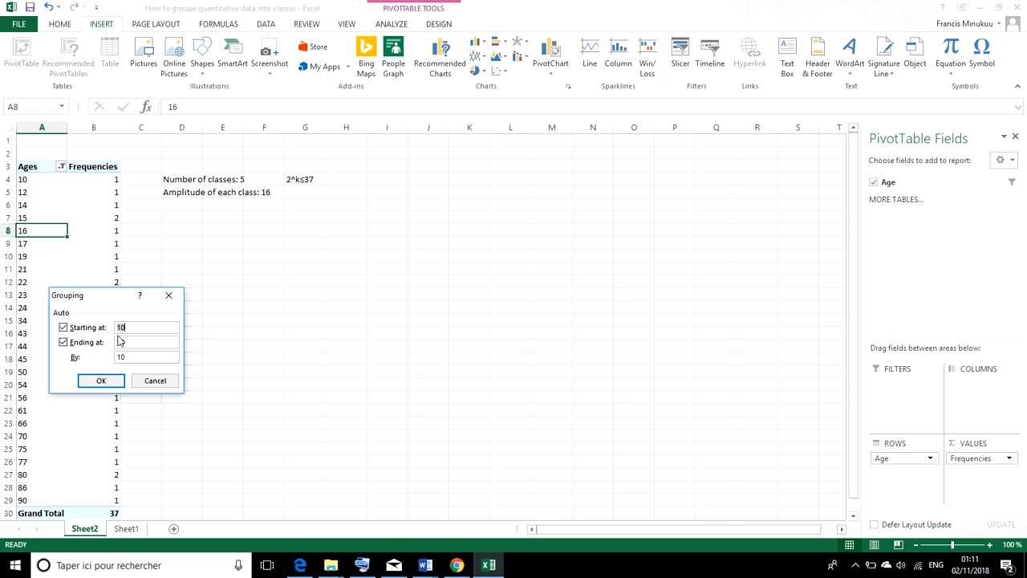
text(90)
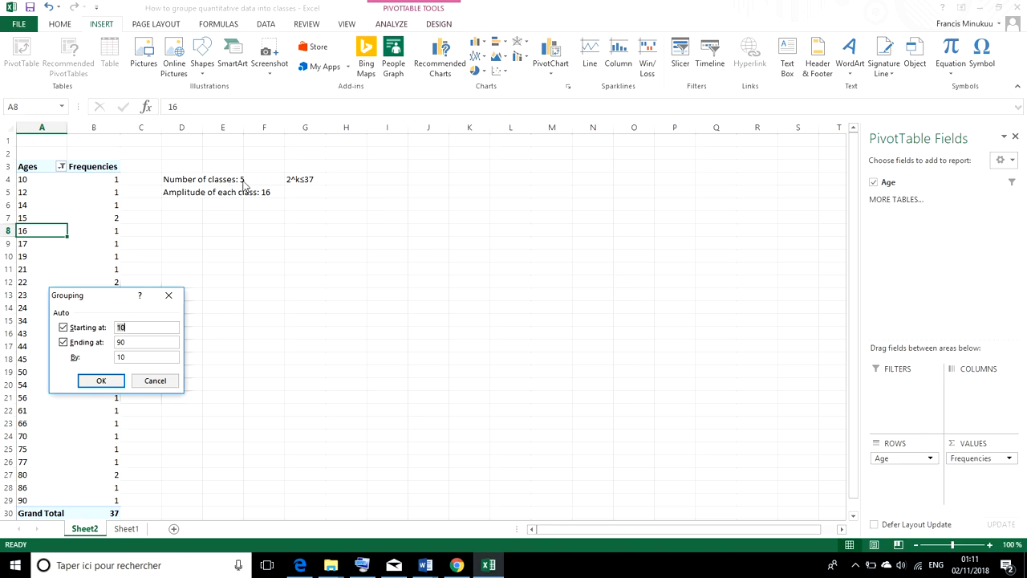
mouse_move(244, 187)
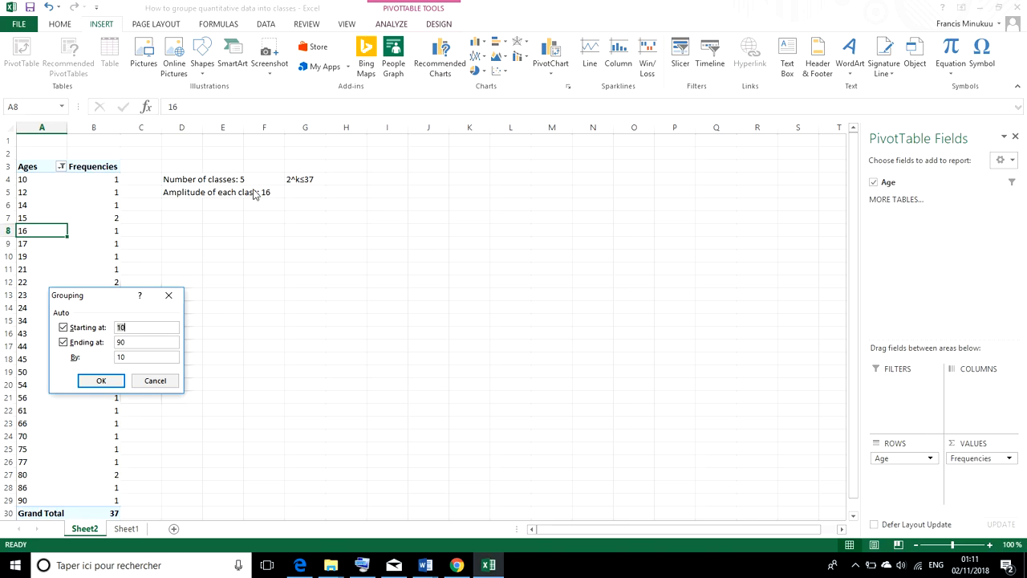
mouse_move(258, 192)
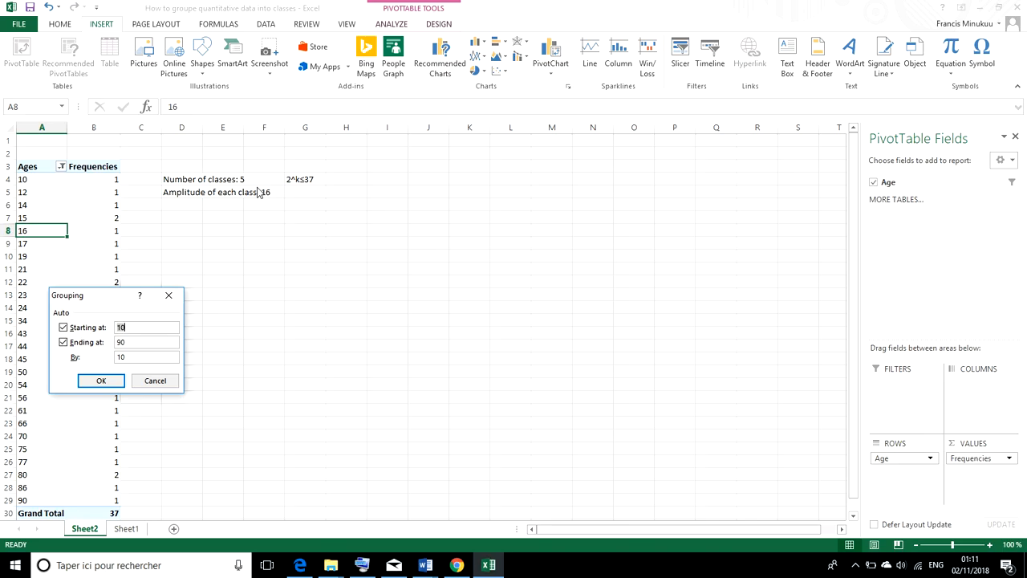
mouse_move(260, 196)
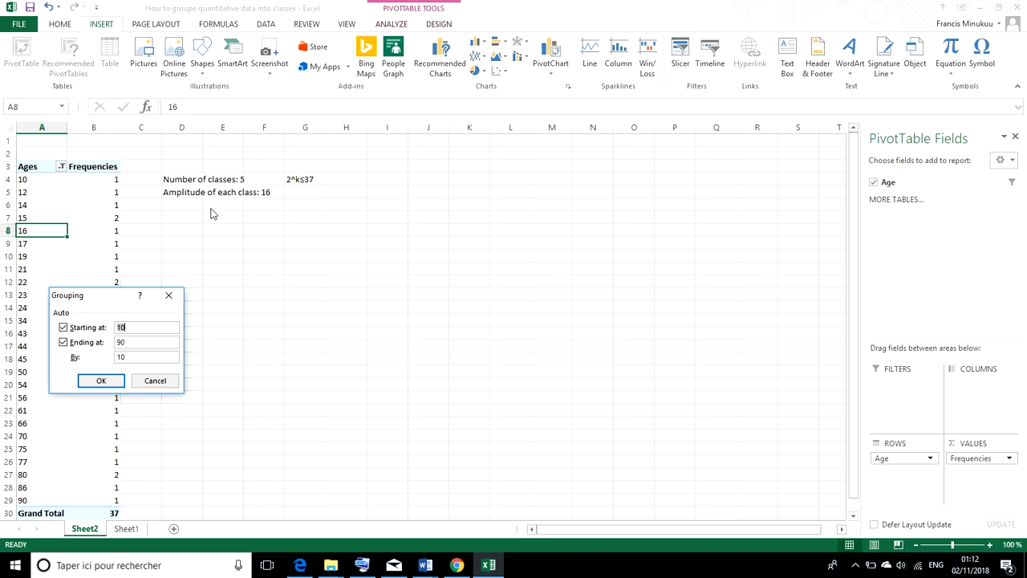
mouse_move(270, 199)
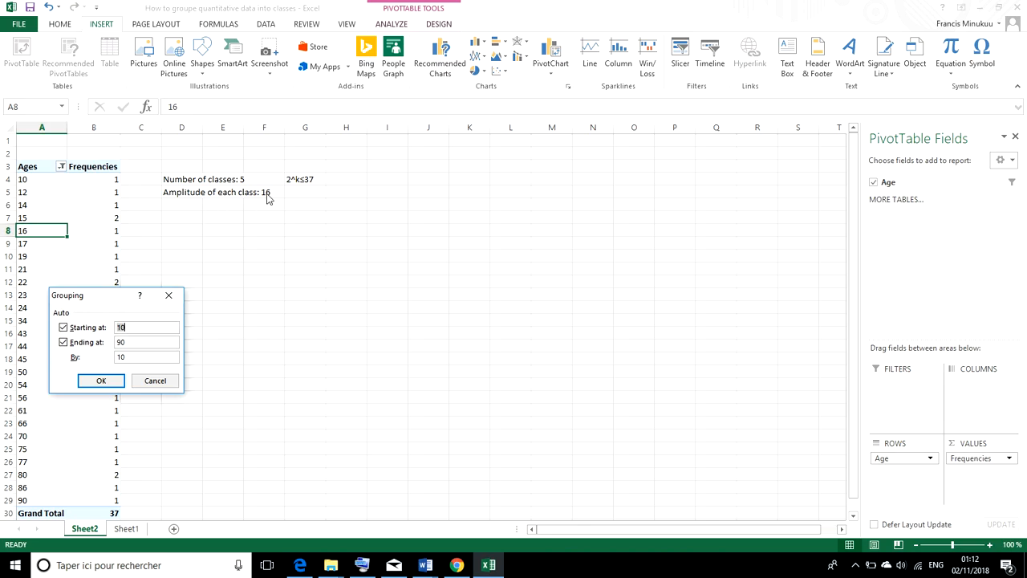
mouse_move(272, 200)
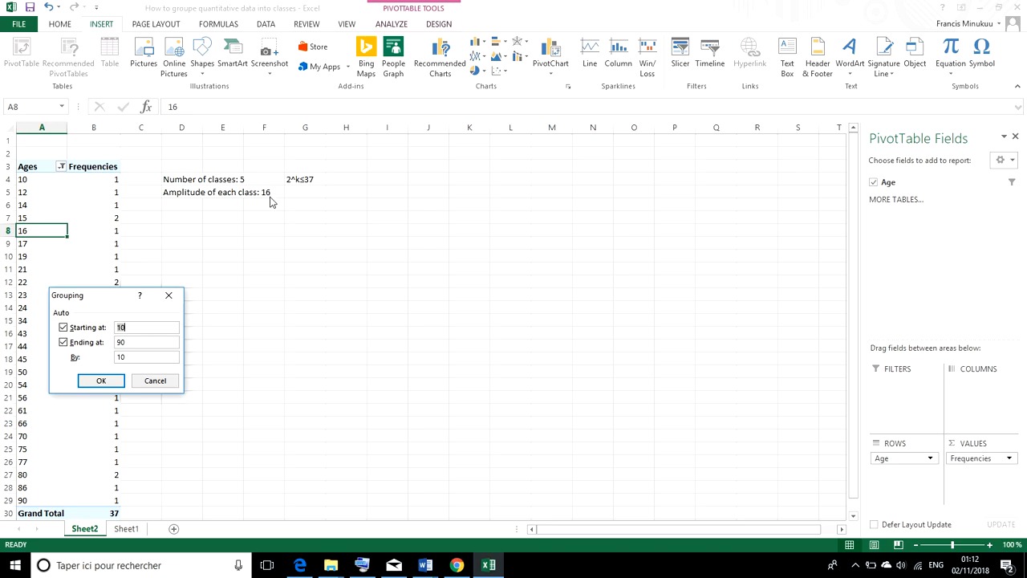
mouse_move(217, 295)
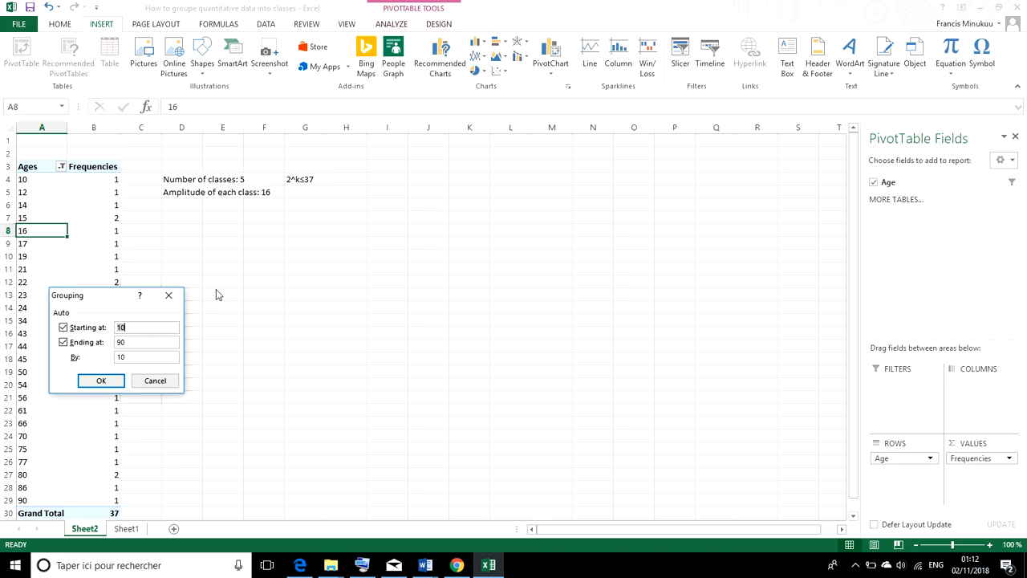
Step: Set the grouping width to 16, yielding classes 10-25 through 74-90 with total 37
click(148, 357)
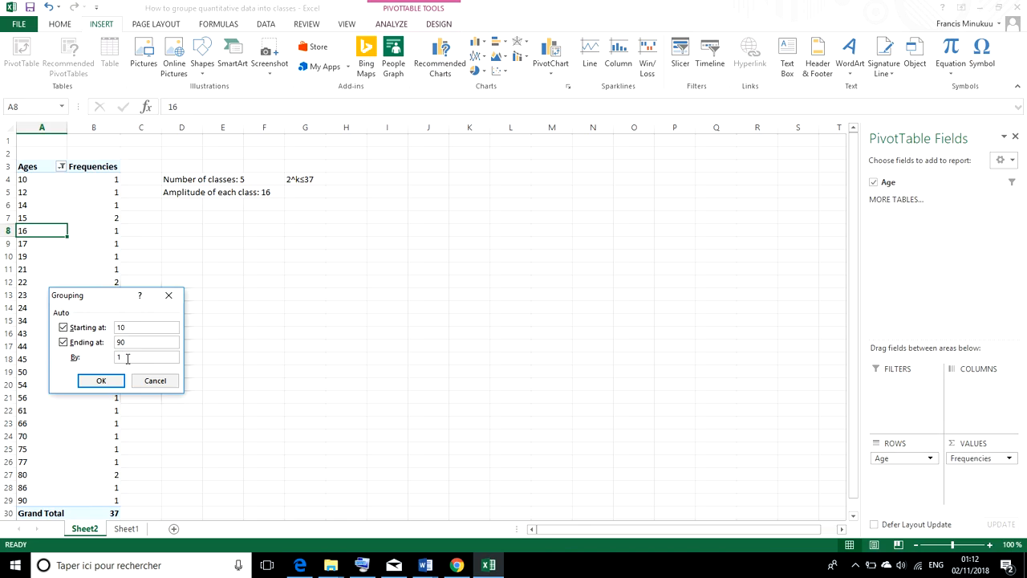
text(16)
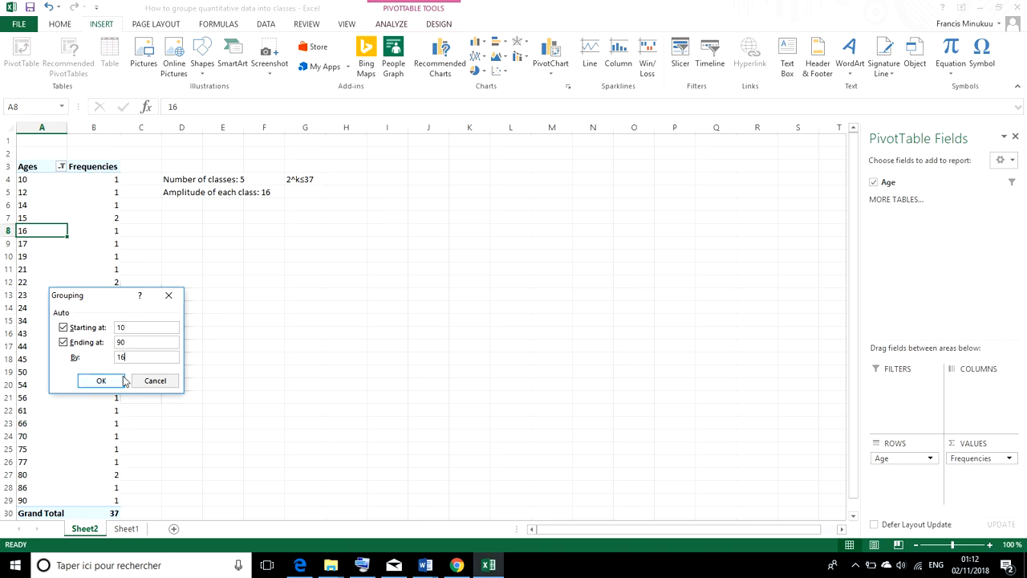
click(100, 381)
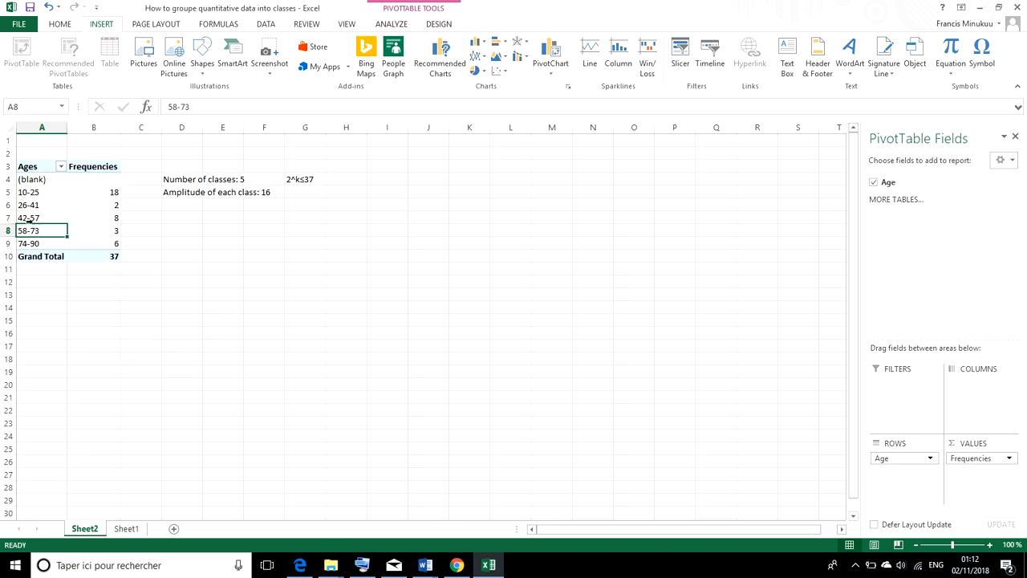
Step: Filter out the (blank) age row, leaving the five classes totaling 37
click(61, 166)
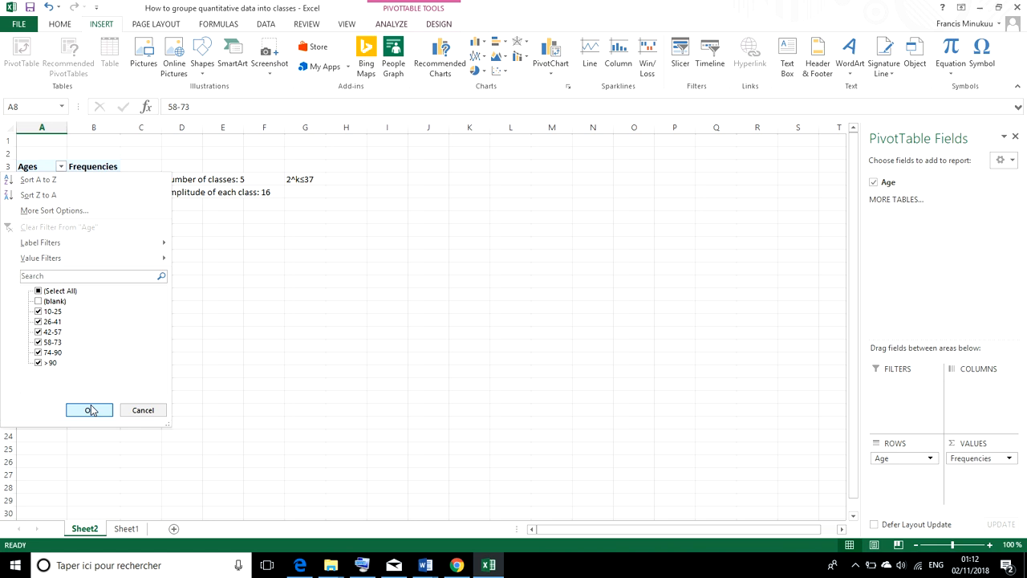
click(90, 411)
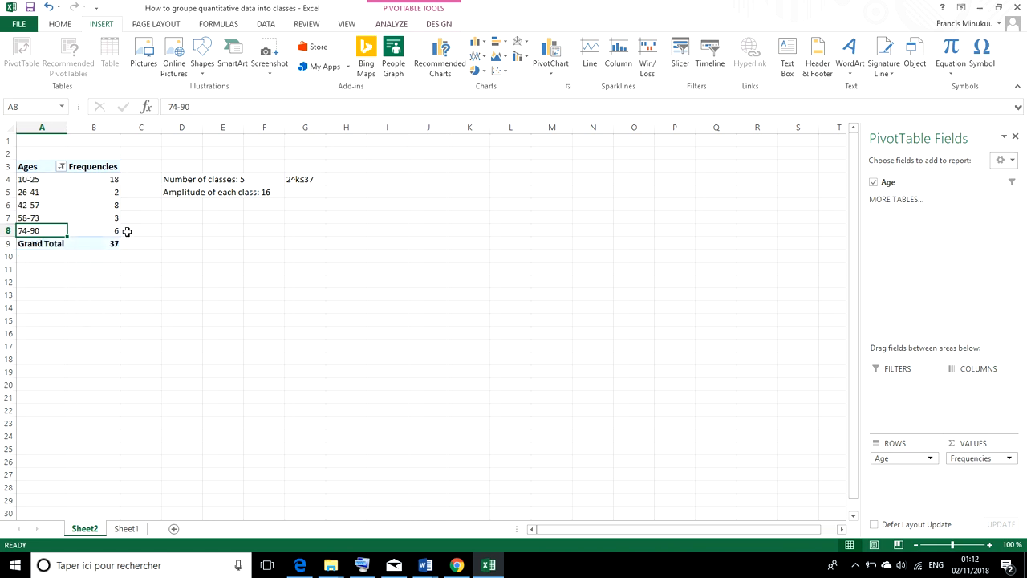
mouse_move(113, 218)
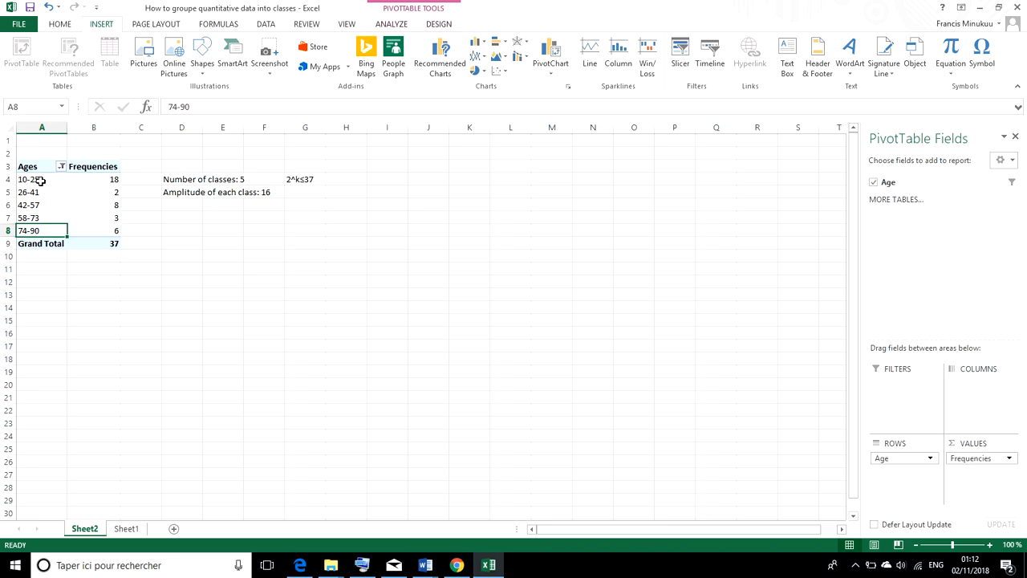
mouse_move(167, 189)
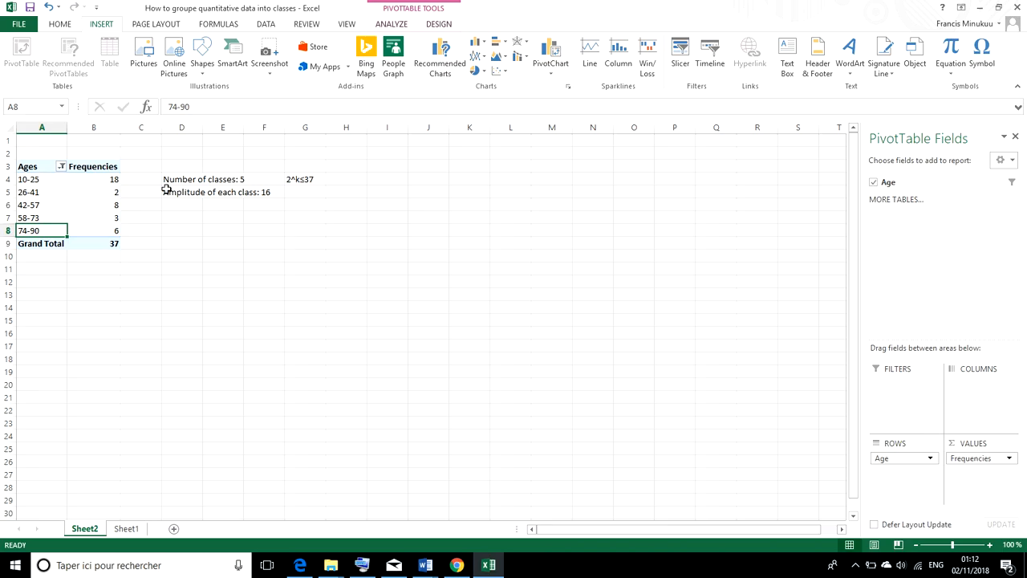
mouse_move(247, 195)
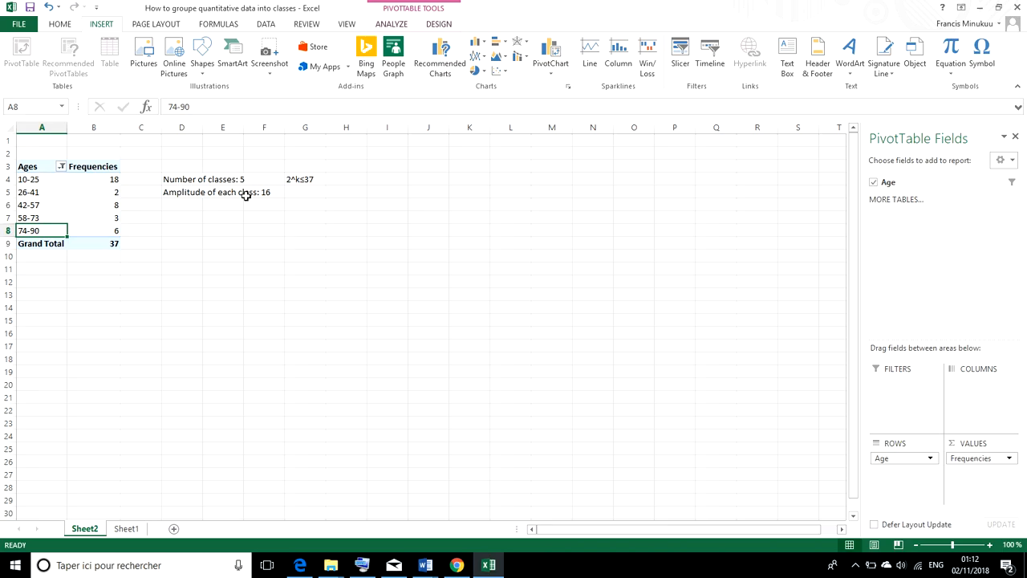
mouse_move(228, 206)
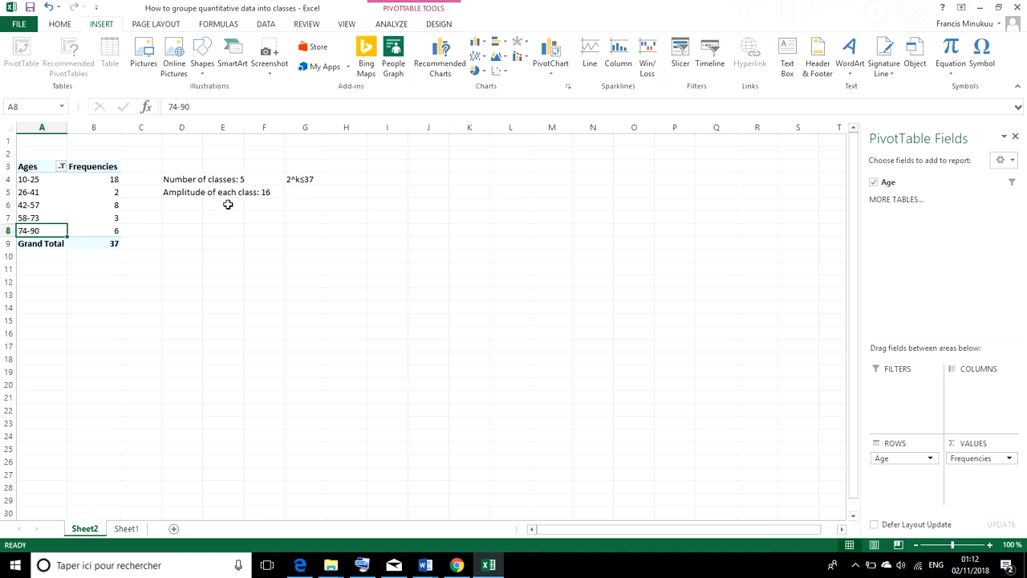
mouse_move(61, 227)
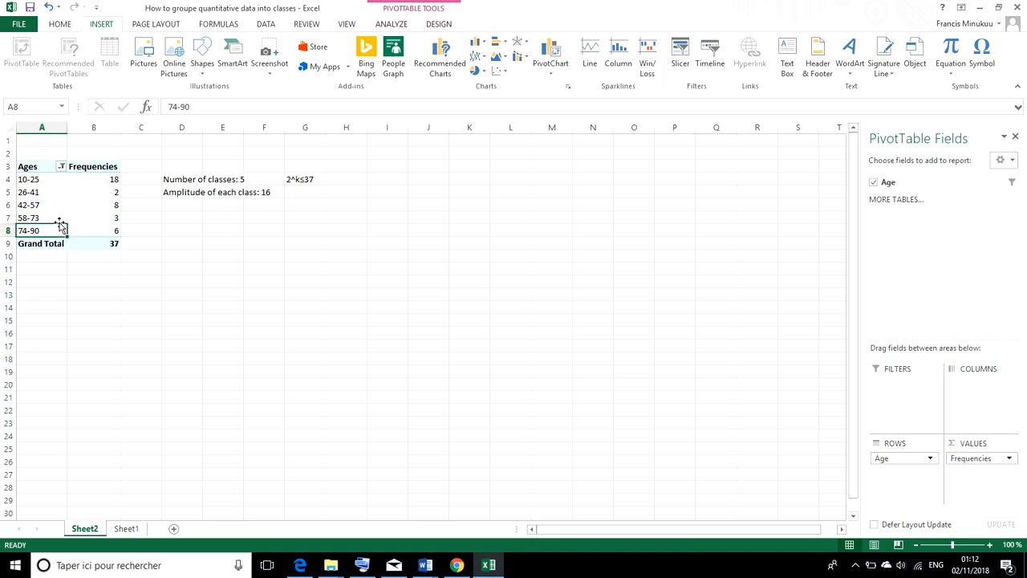
mouse_move(152, 208)
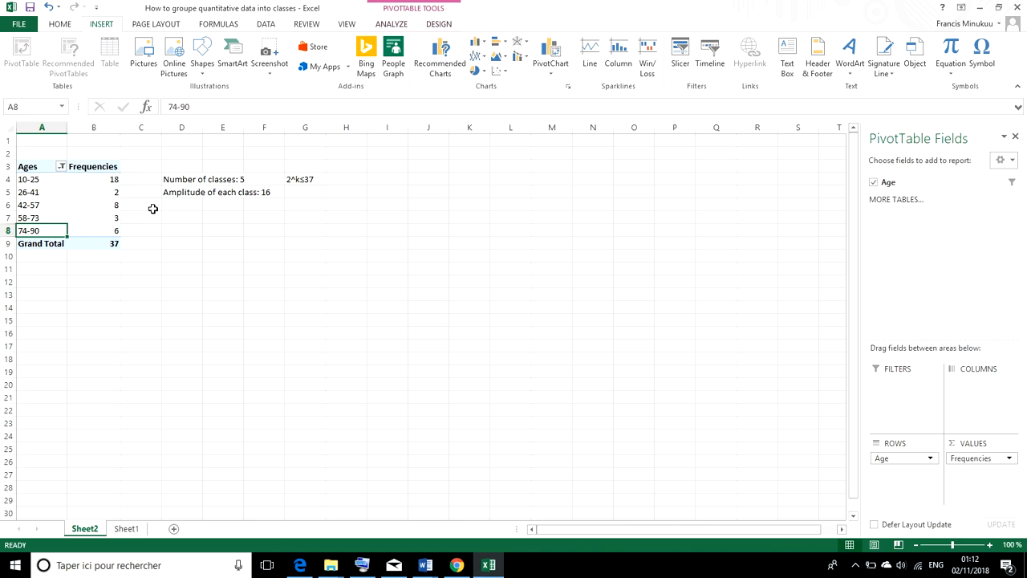
mouse_move(125, 228)
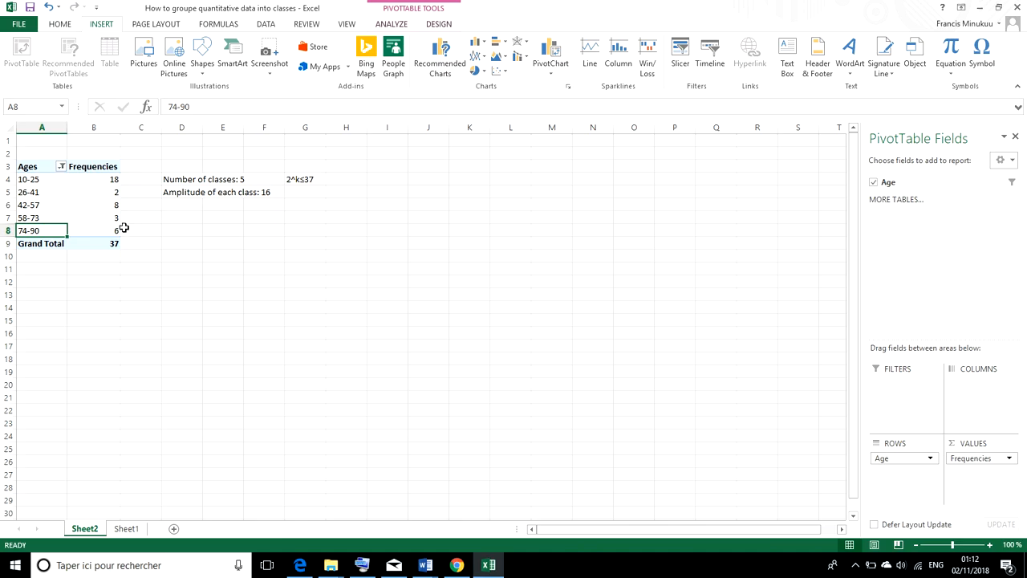
mouse_move(116, 231)
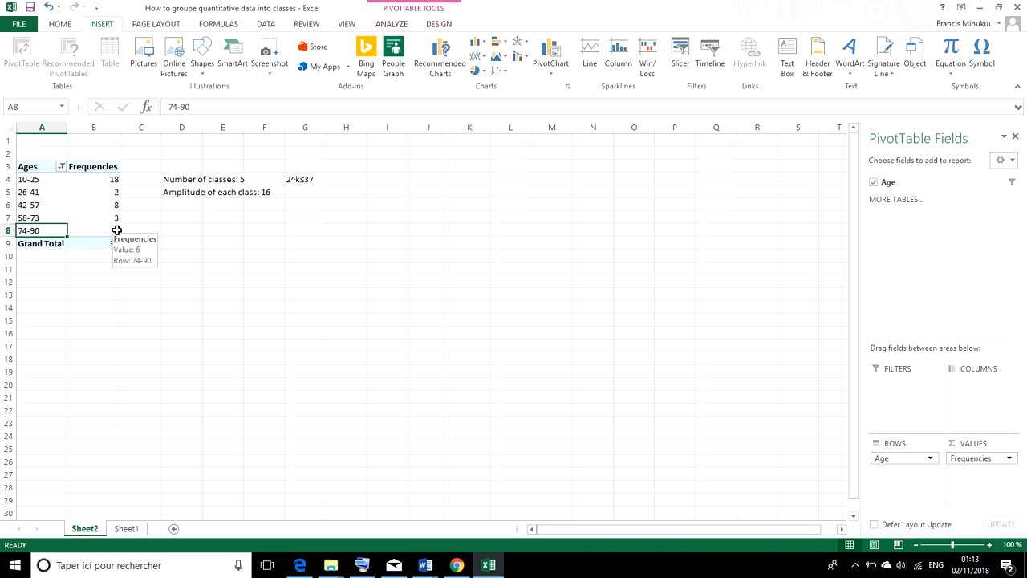
click(93, 231)
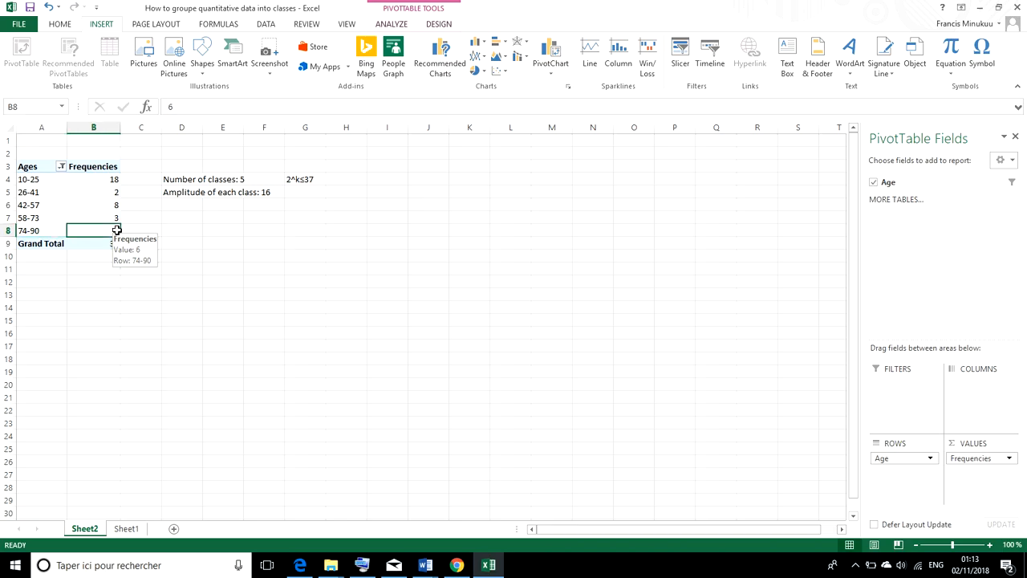
Step: Chart A3:B8 as a 2-D clustered column chart of the five class frequencies
drag(28, 165, 93, 231)
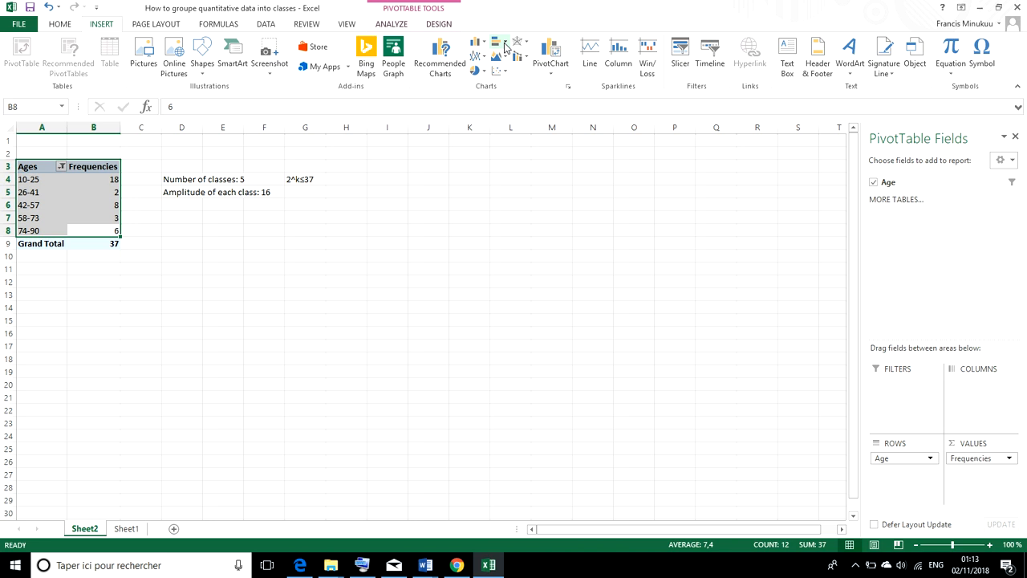
click(478, 41)
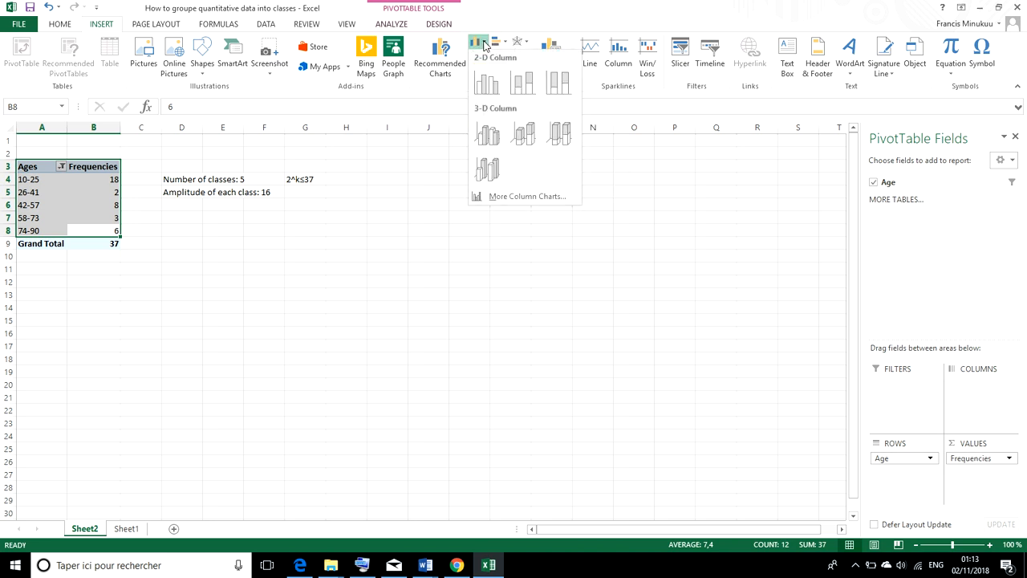
click(488, 84)
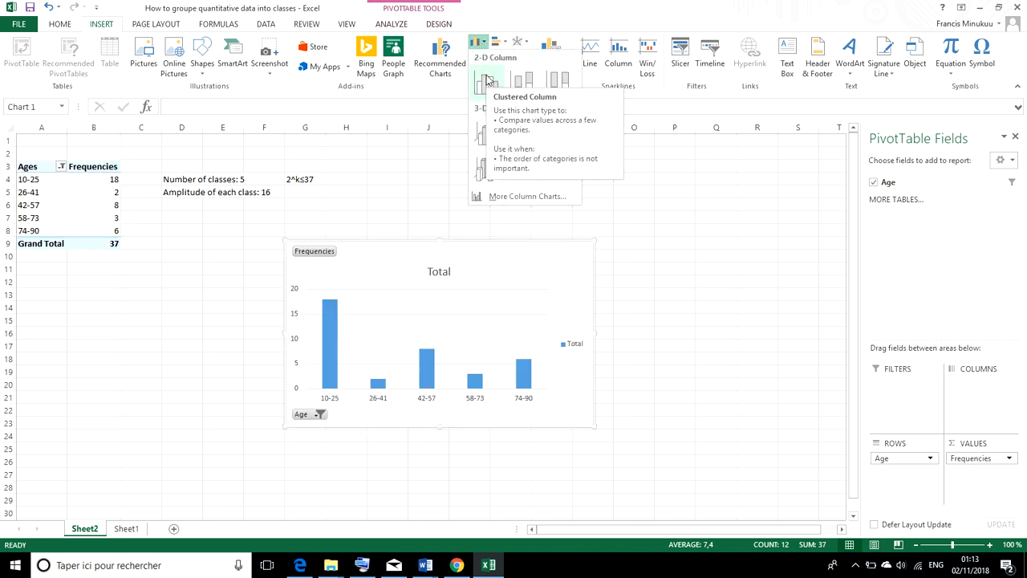